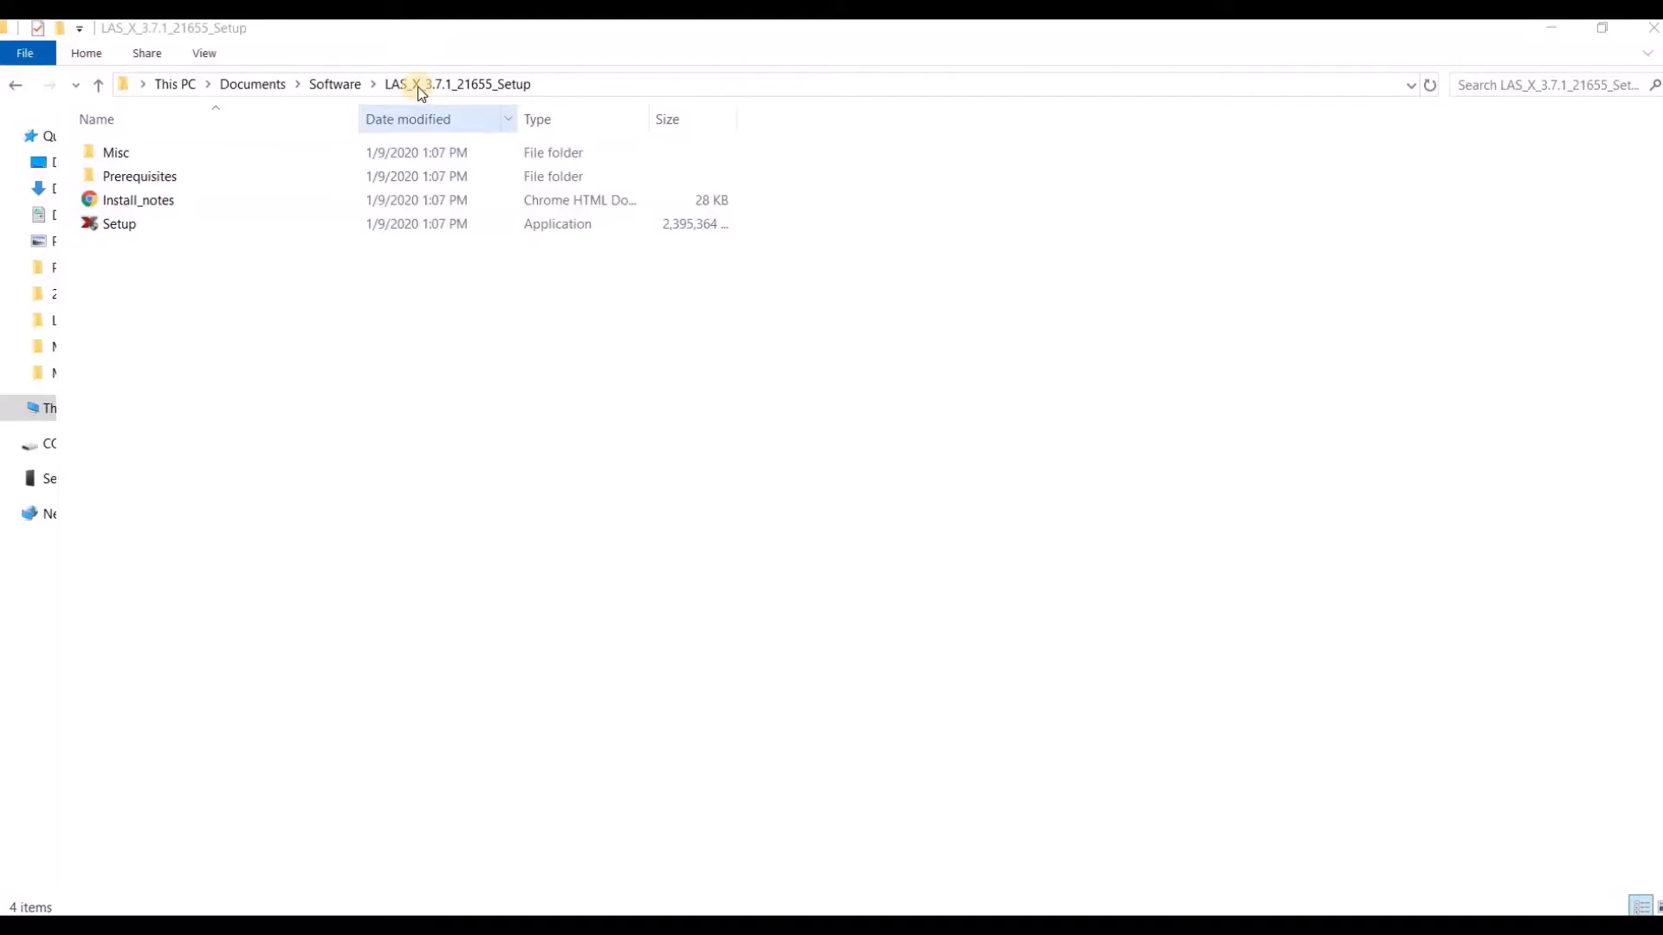
mouse_move(197, 223)
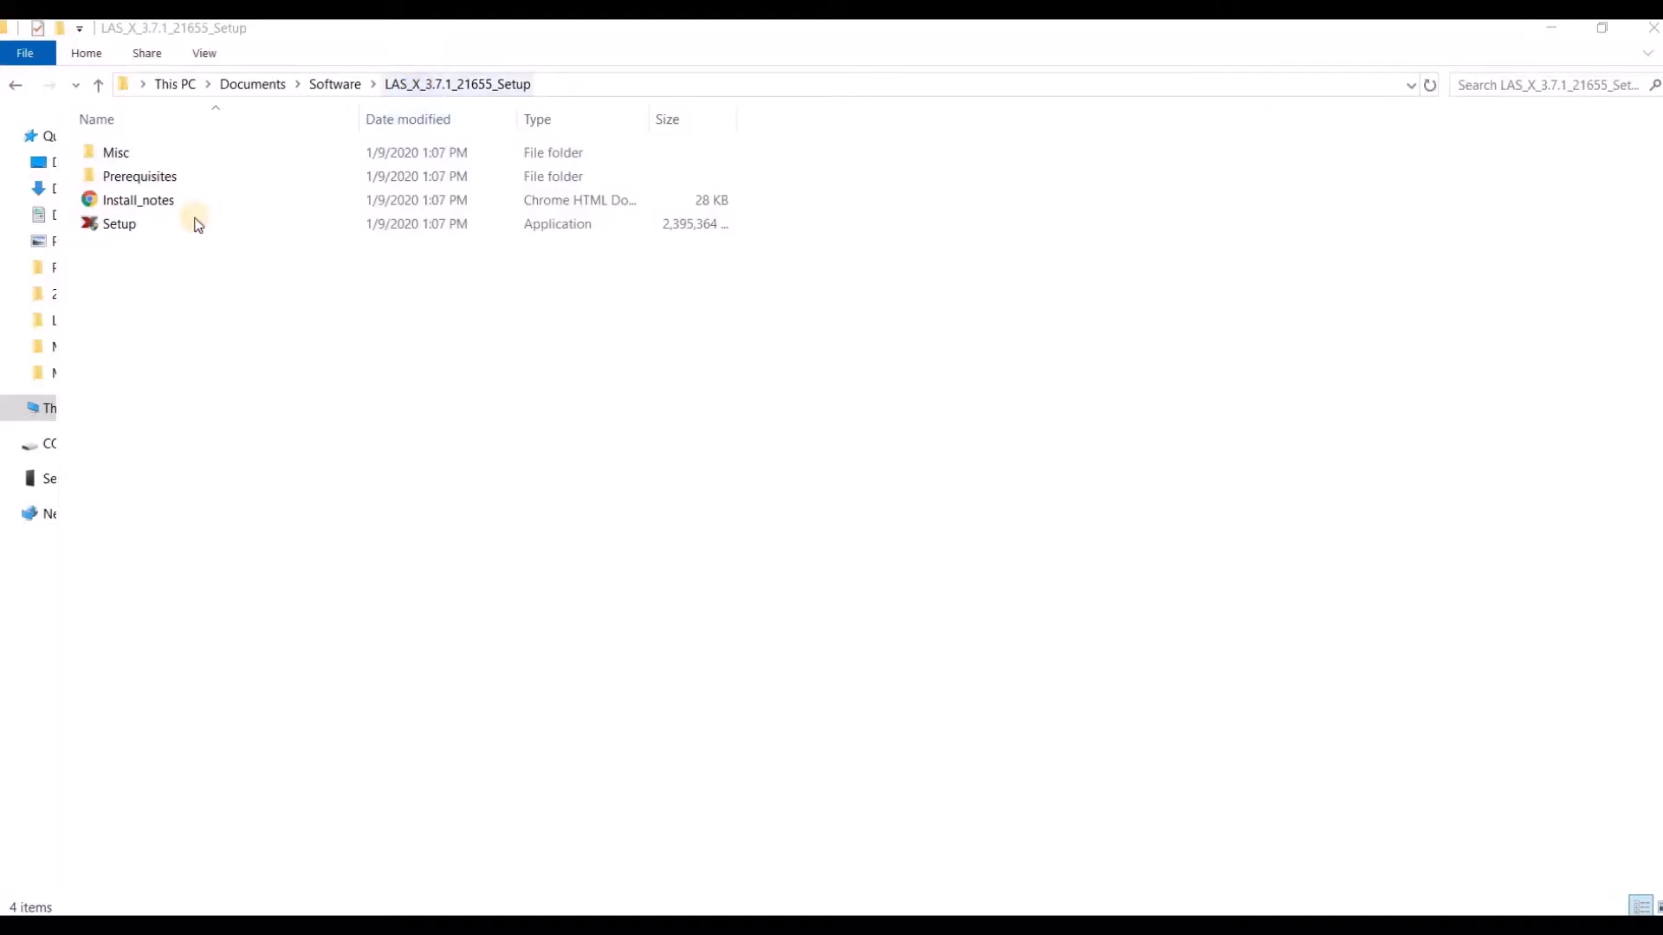
- Run the LAS X 3.7.1 Setup application as administrator to reach its welcome screen
right_click(118, 223)
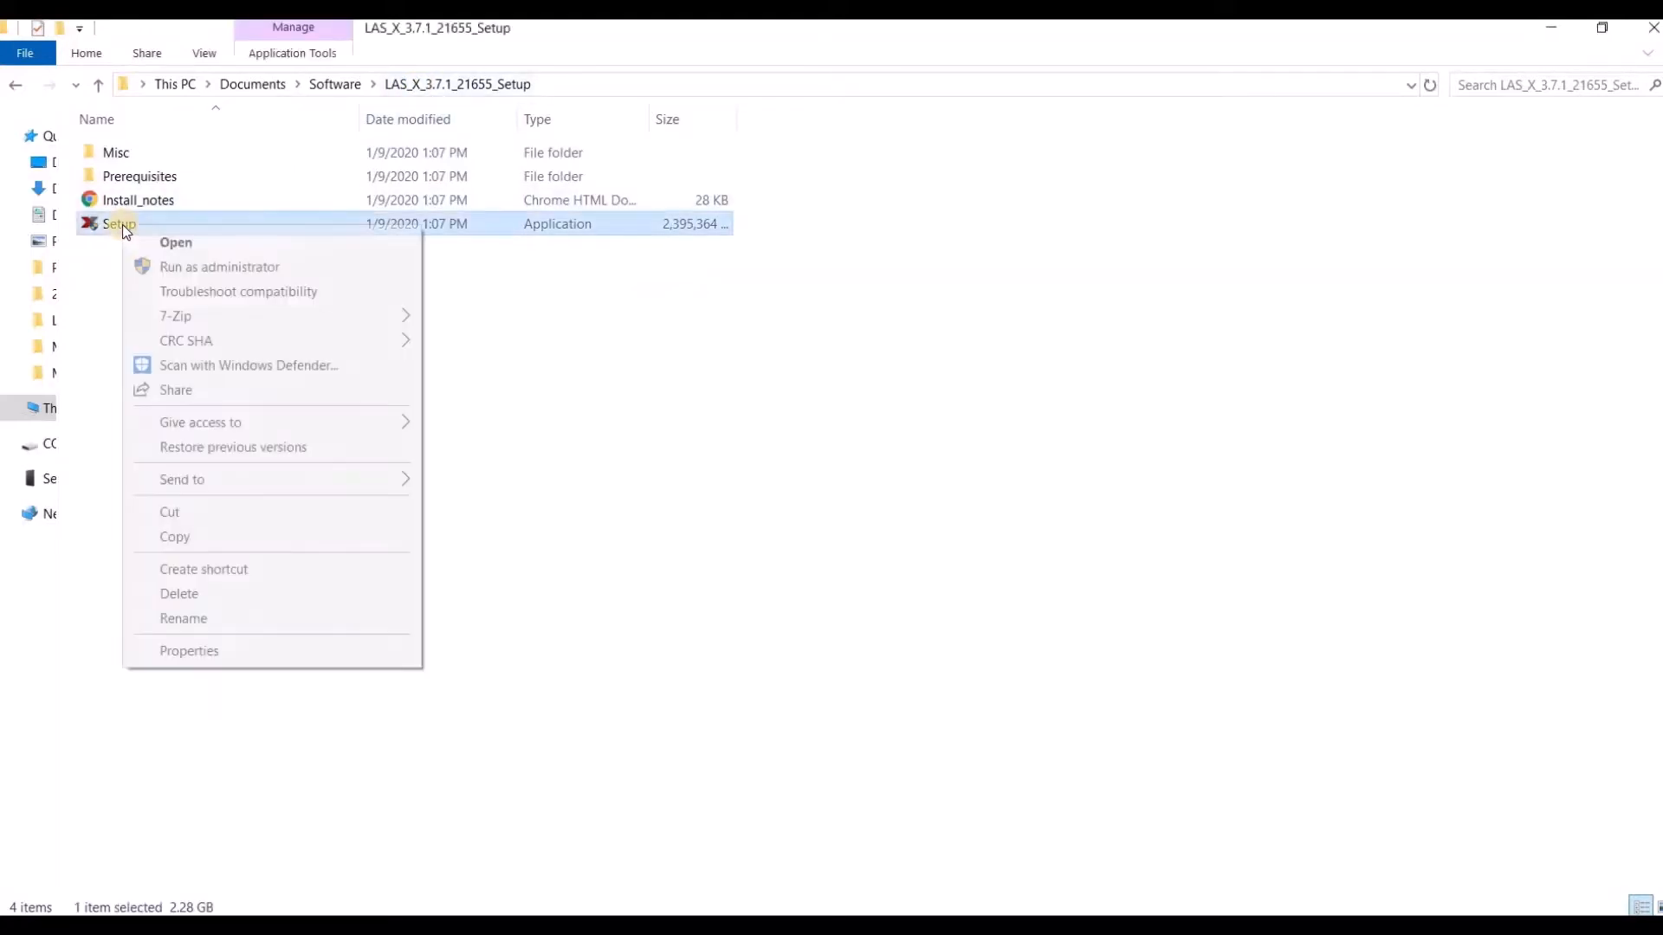
mouse_move(178, 271)
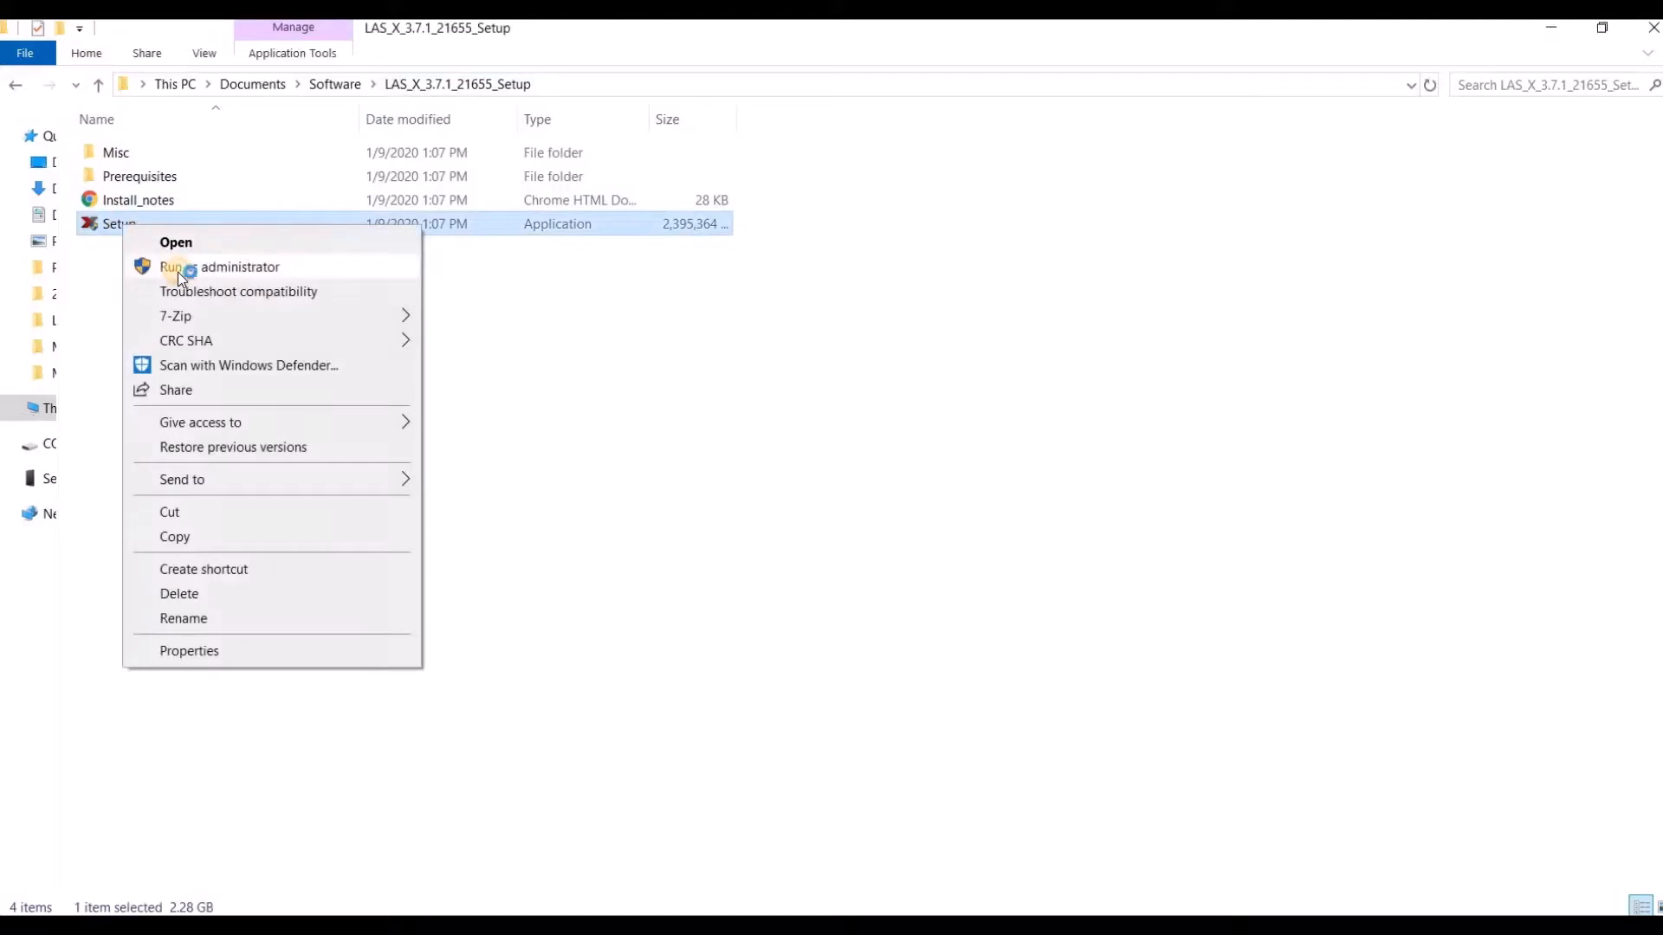
left_click(219, 266)
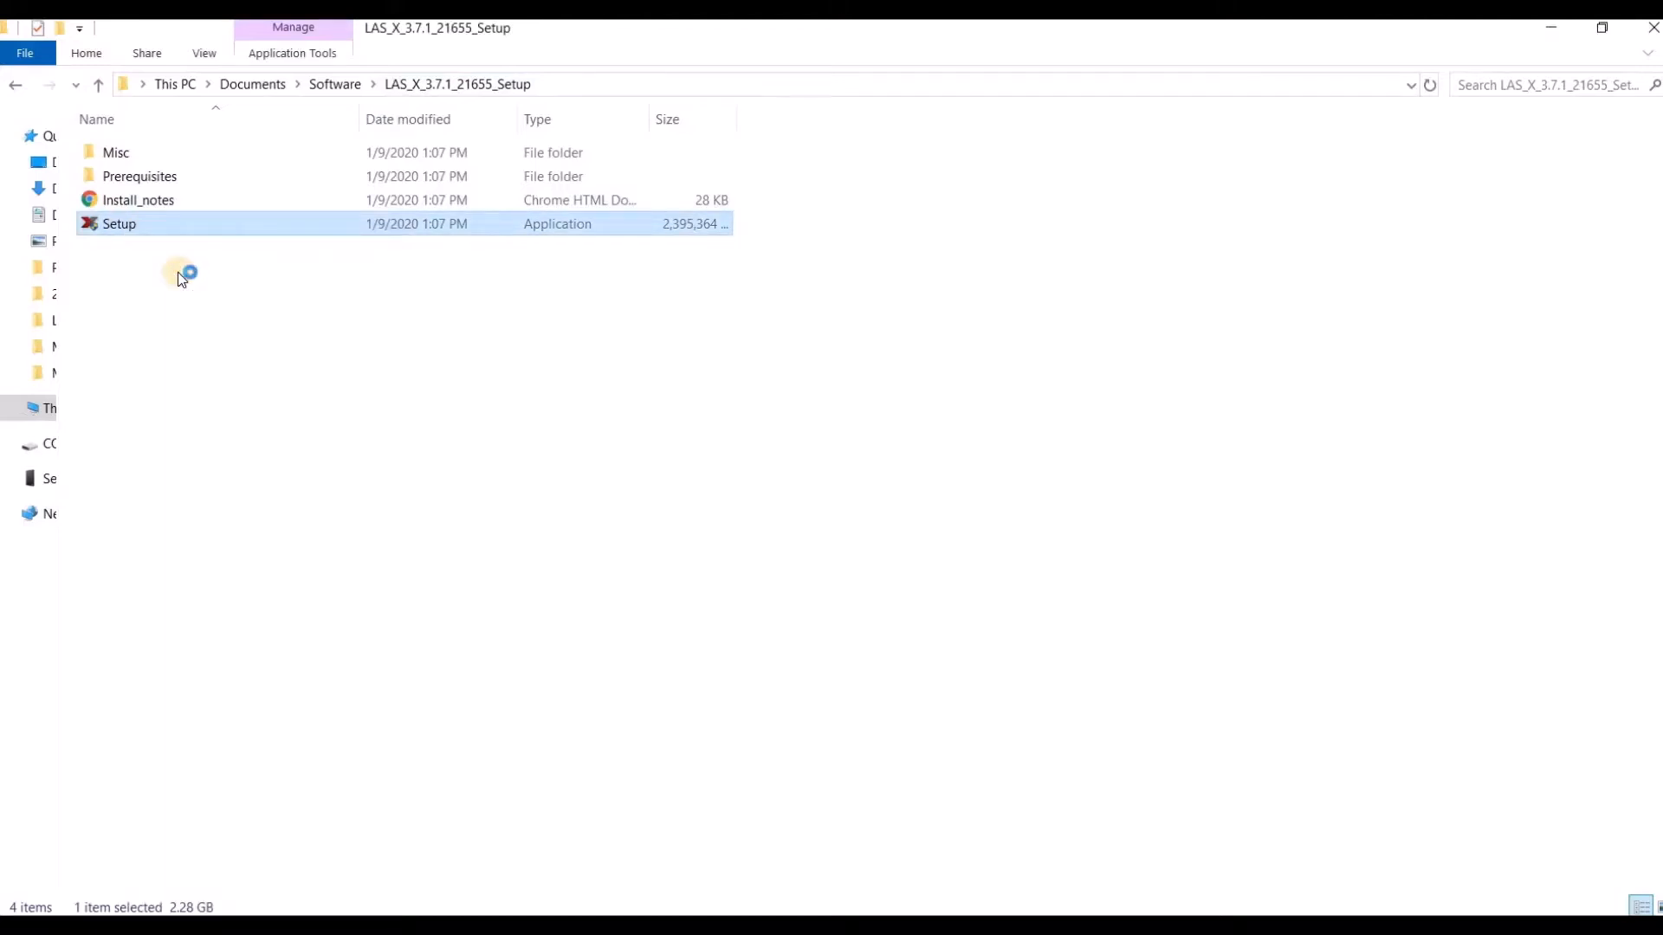
double_click(119, 223)
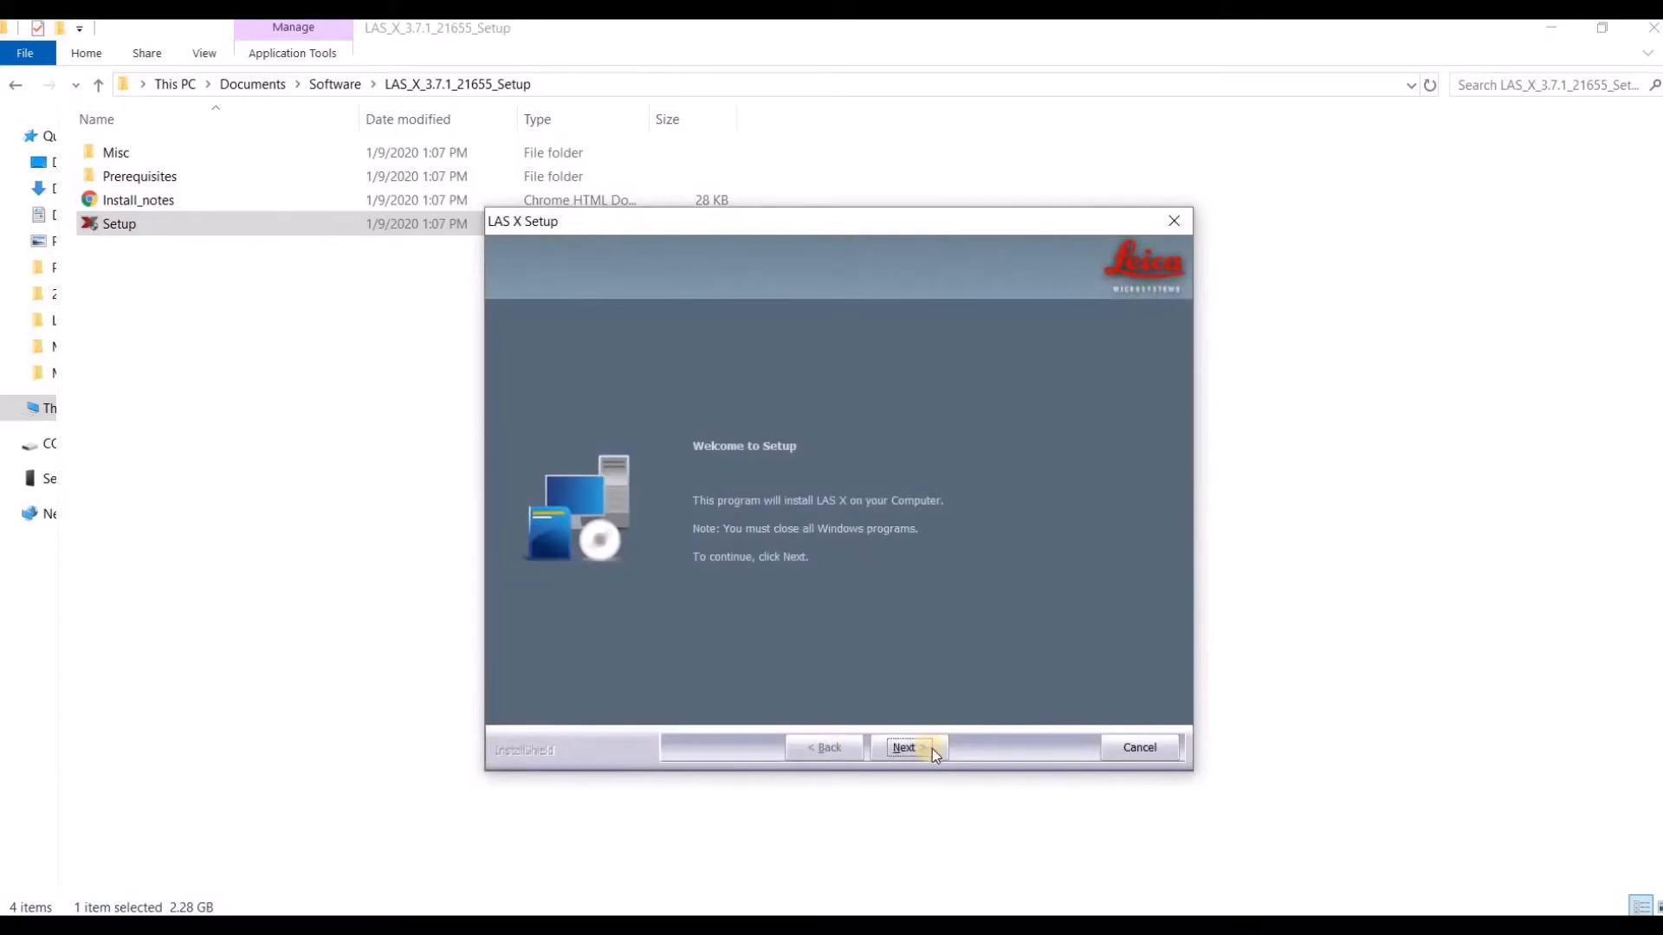
- Move past the LAS X welcome screen and accept the end user license agreement
left_click(903, 748)
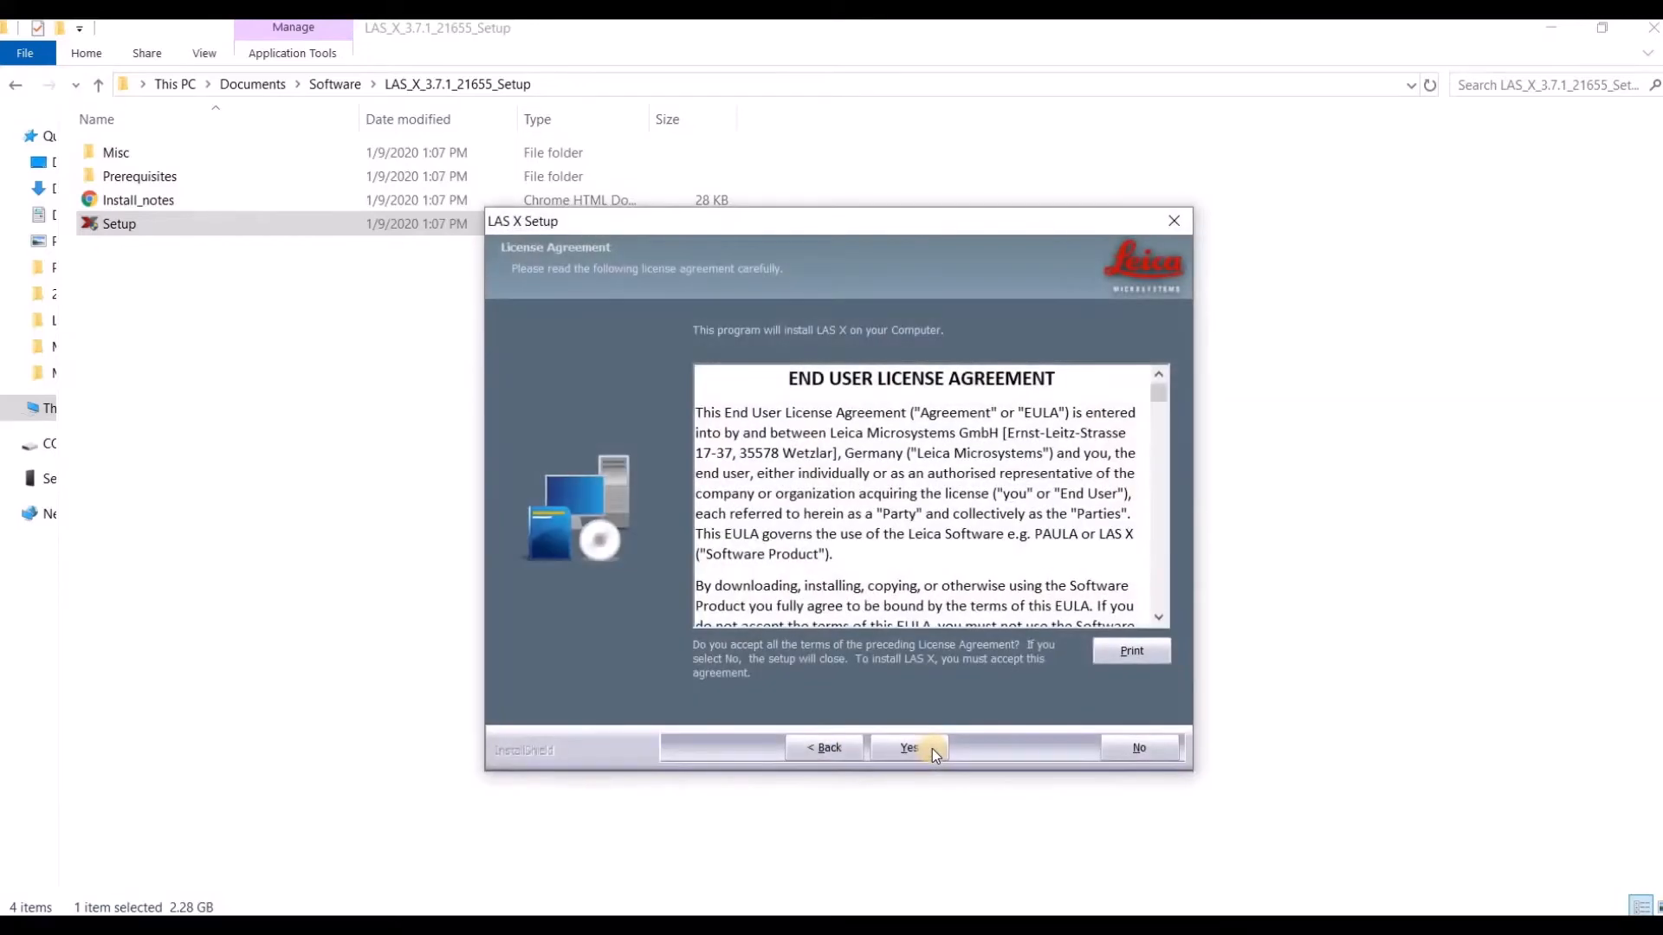
scroll("down", 3)
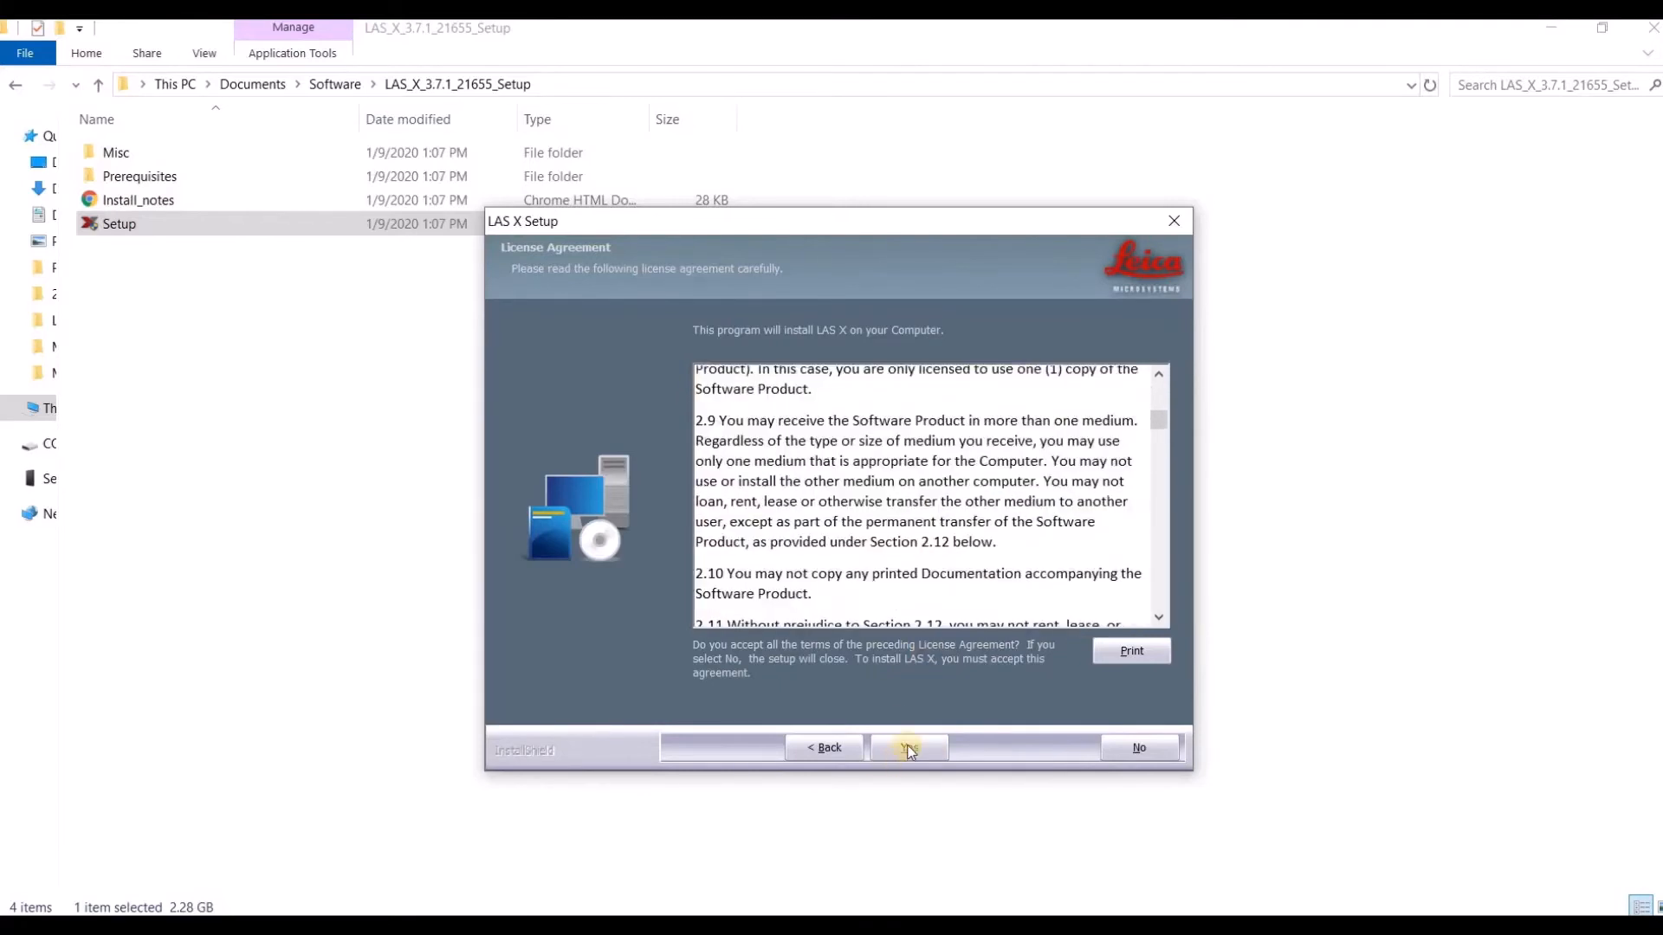
left_click(908, 747)
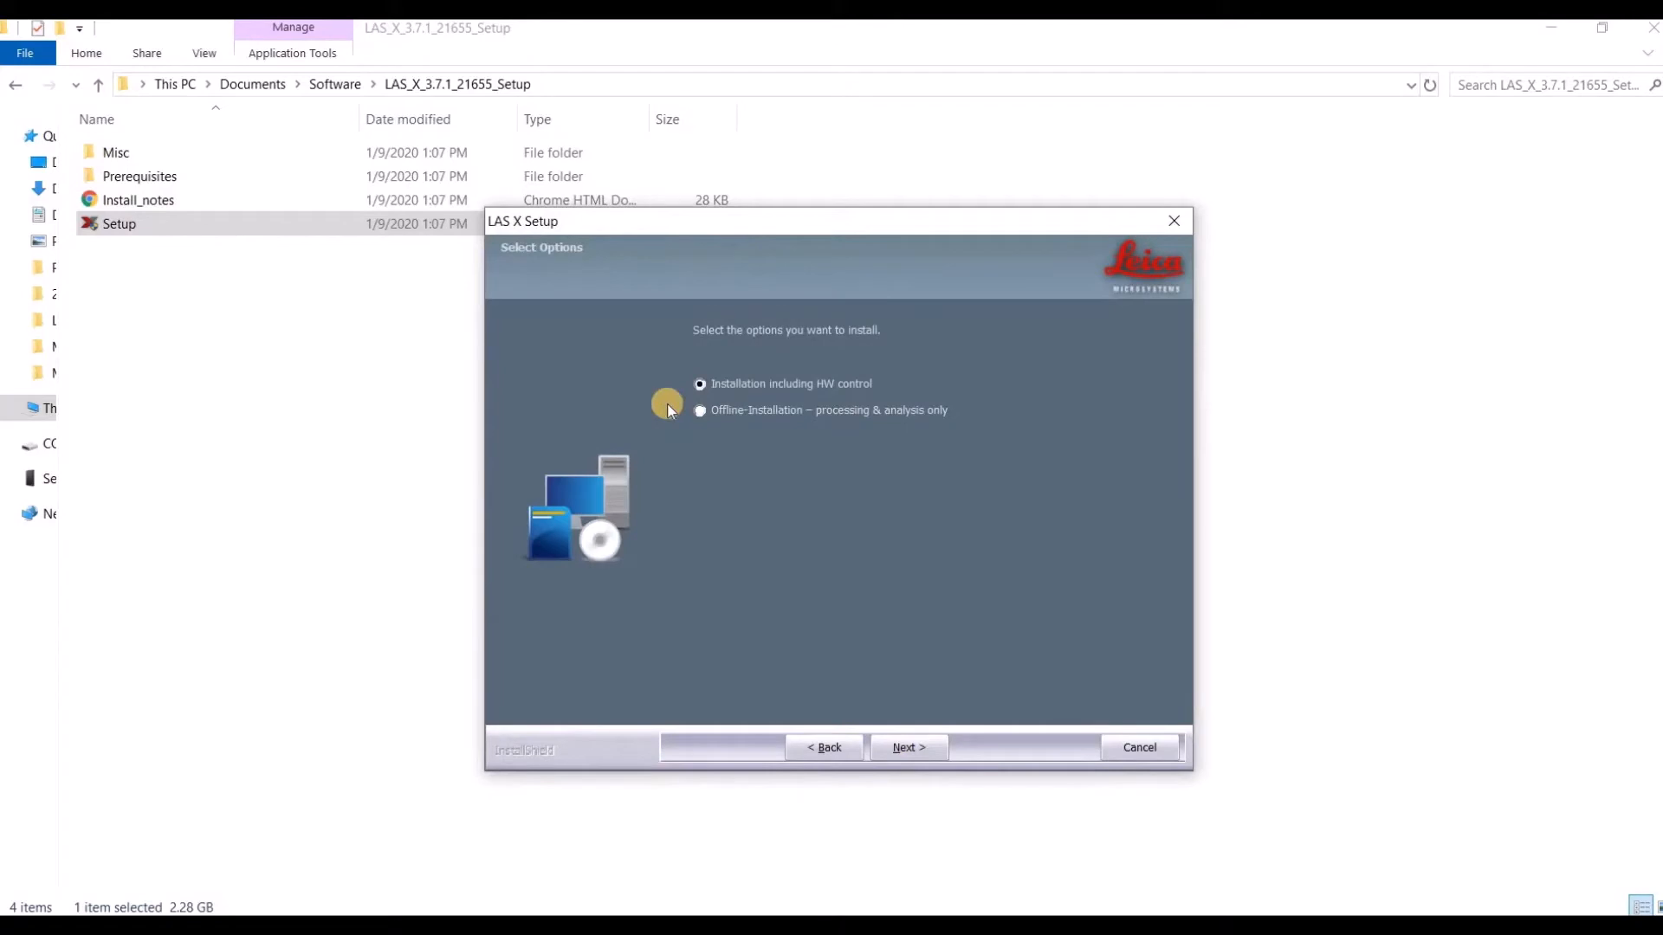
mouse_move(777, 394)
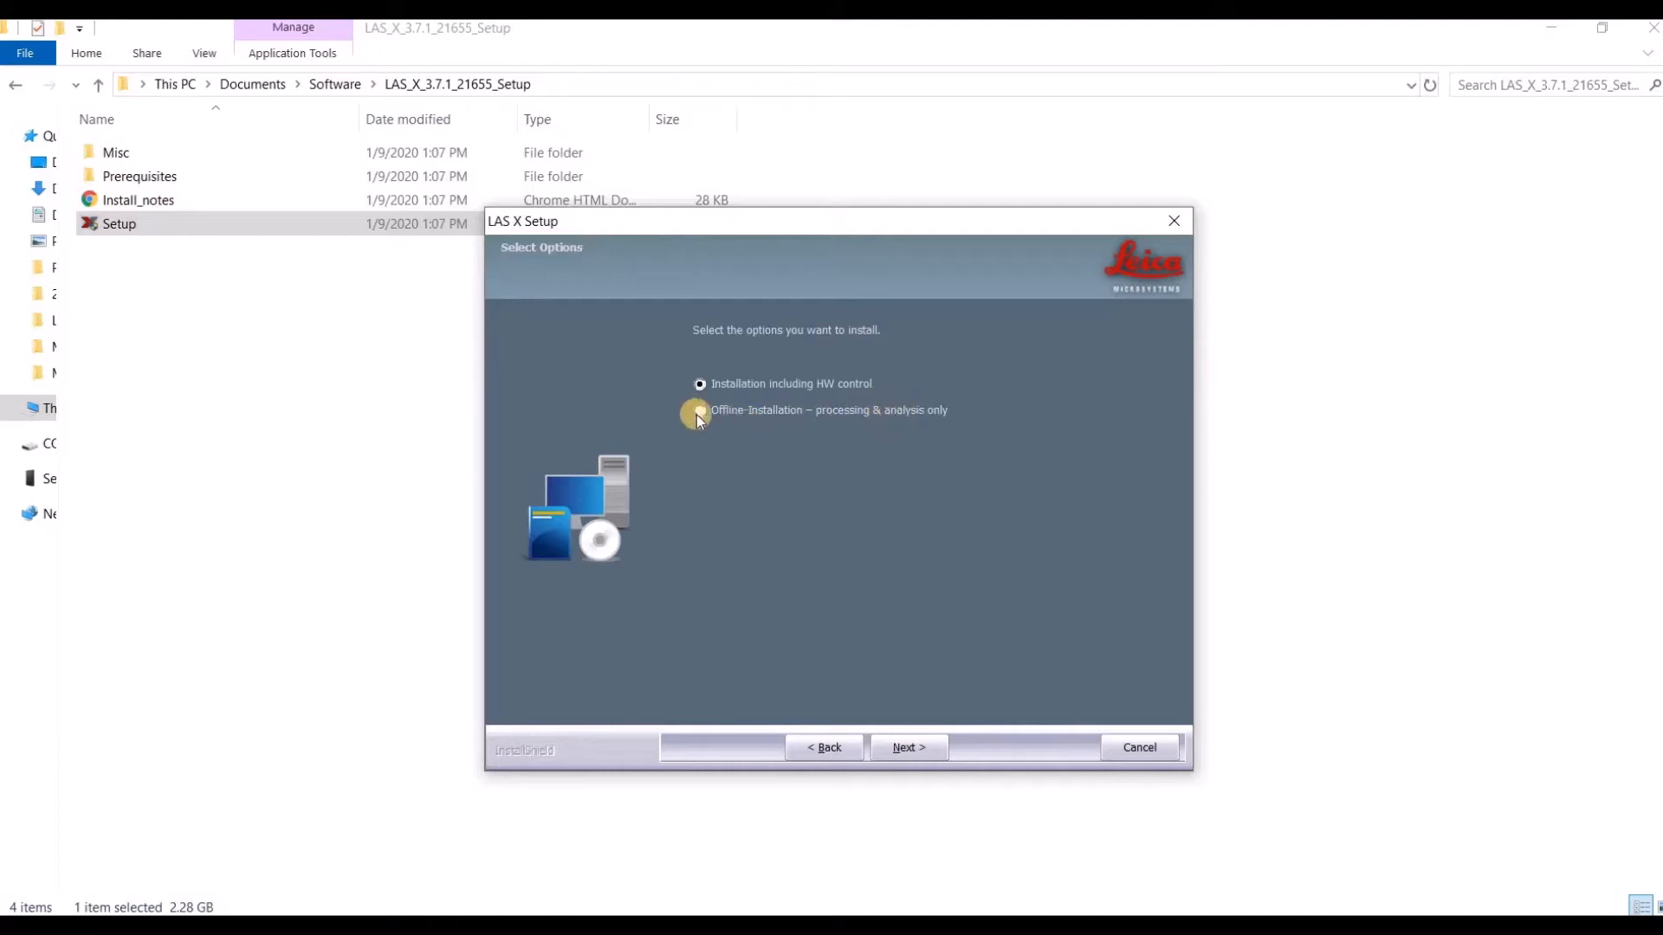
- Choose 'Offline-Installation – processing & analysis only' and continue to the CodeMeter variants
left_click(699, 410)
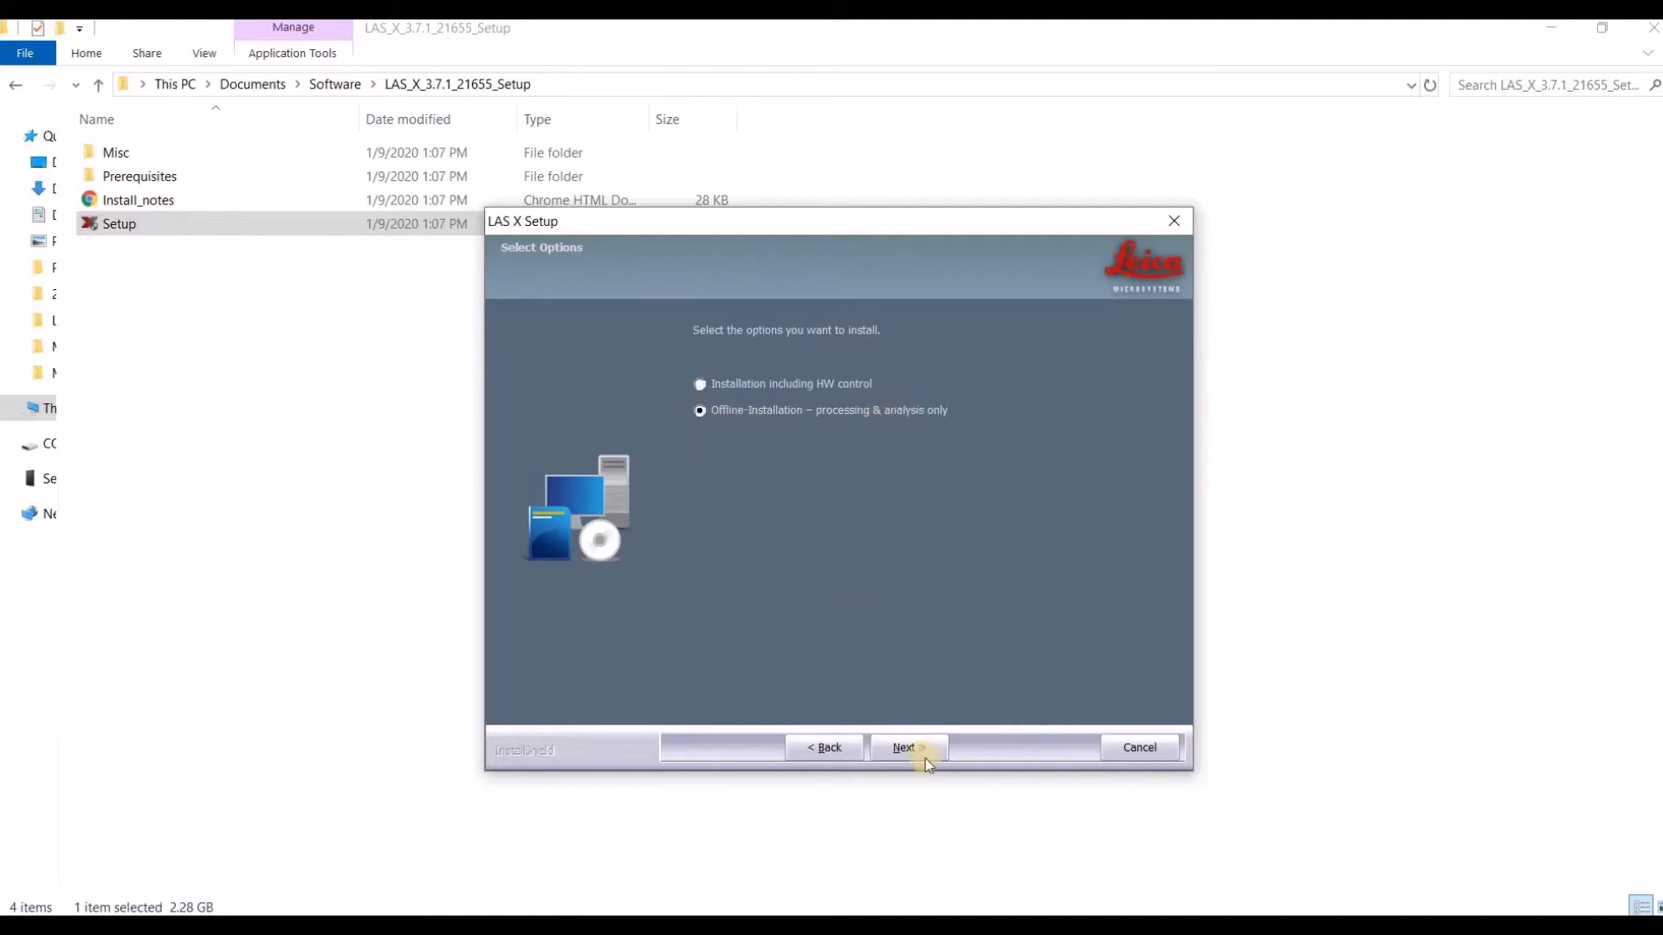
left_click(907, 747)
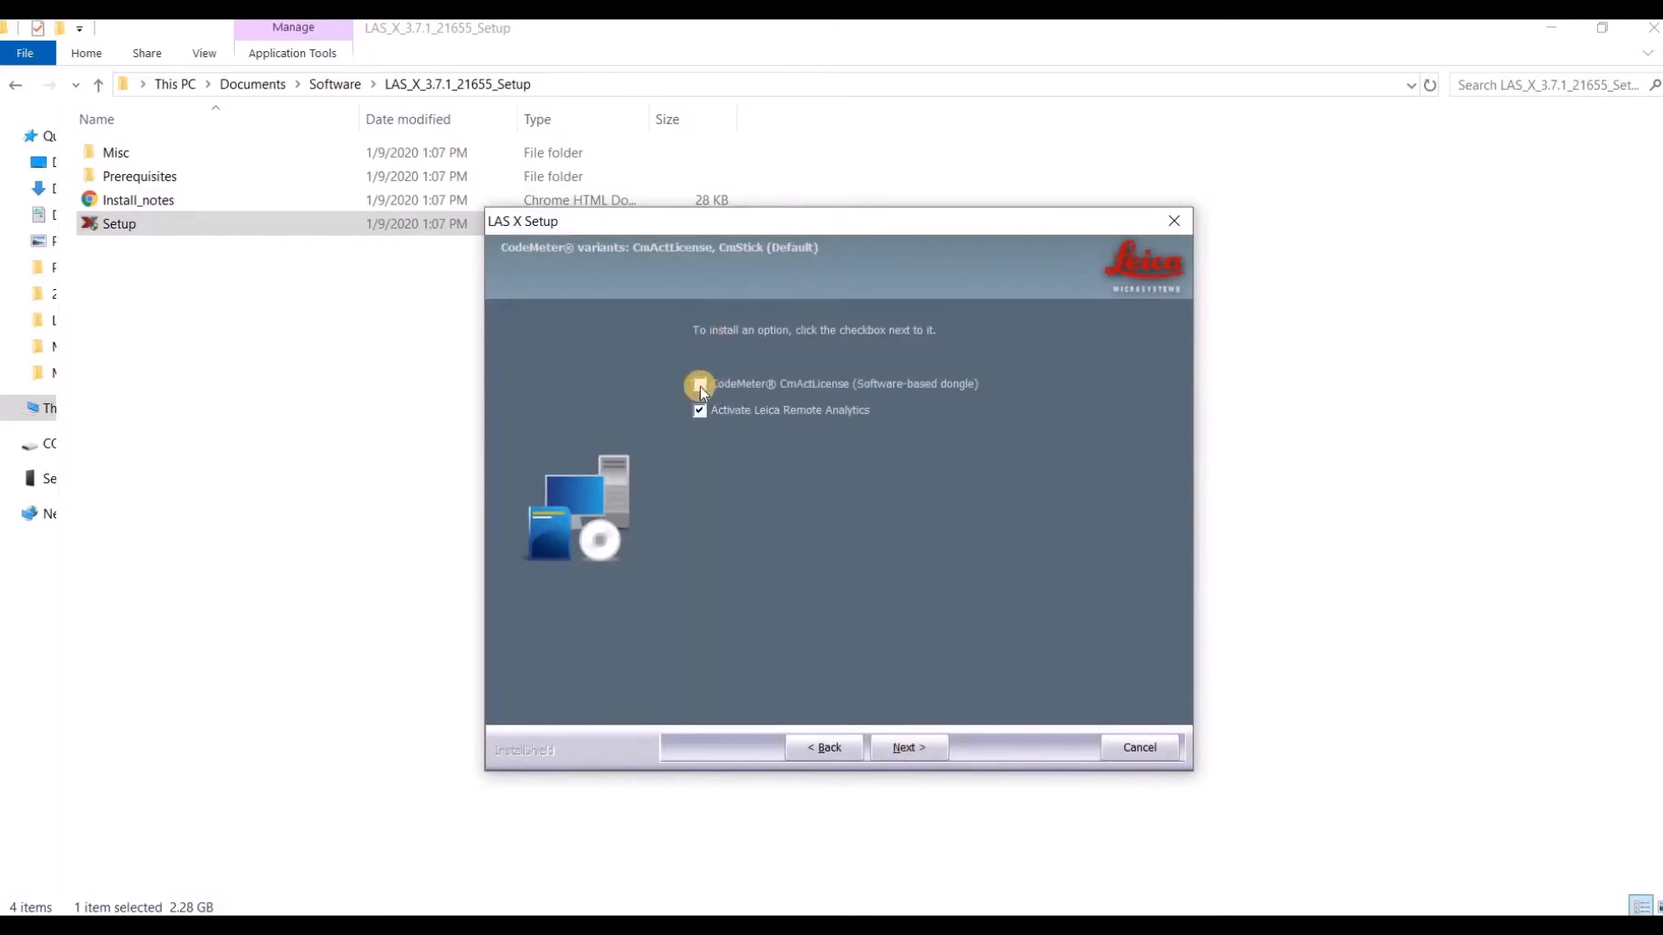
- Tick CodeMeter CmActLicense, accept the Remote Analytics disclaimer, and keep the default LAS X folder
left_click(699, 384)
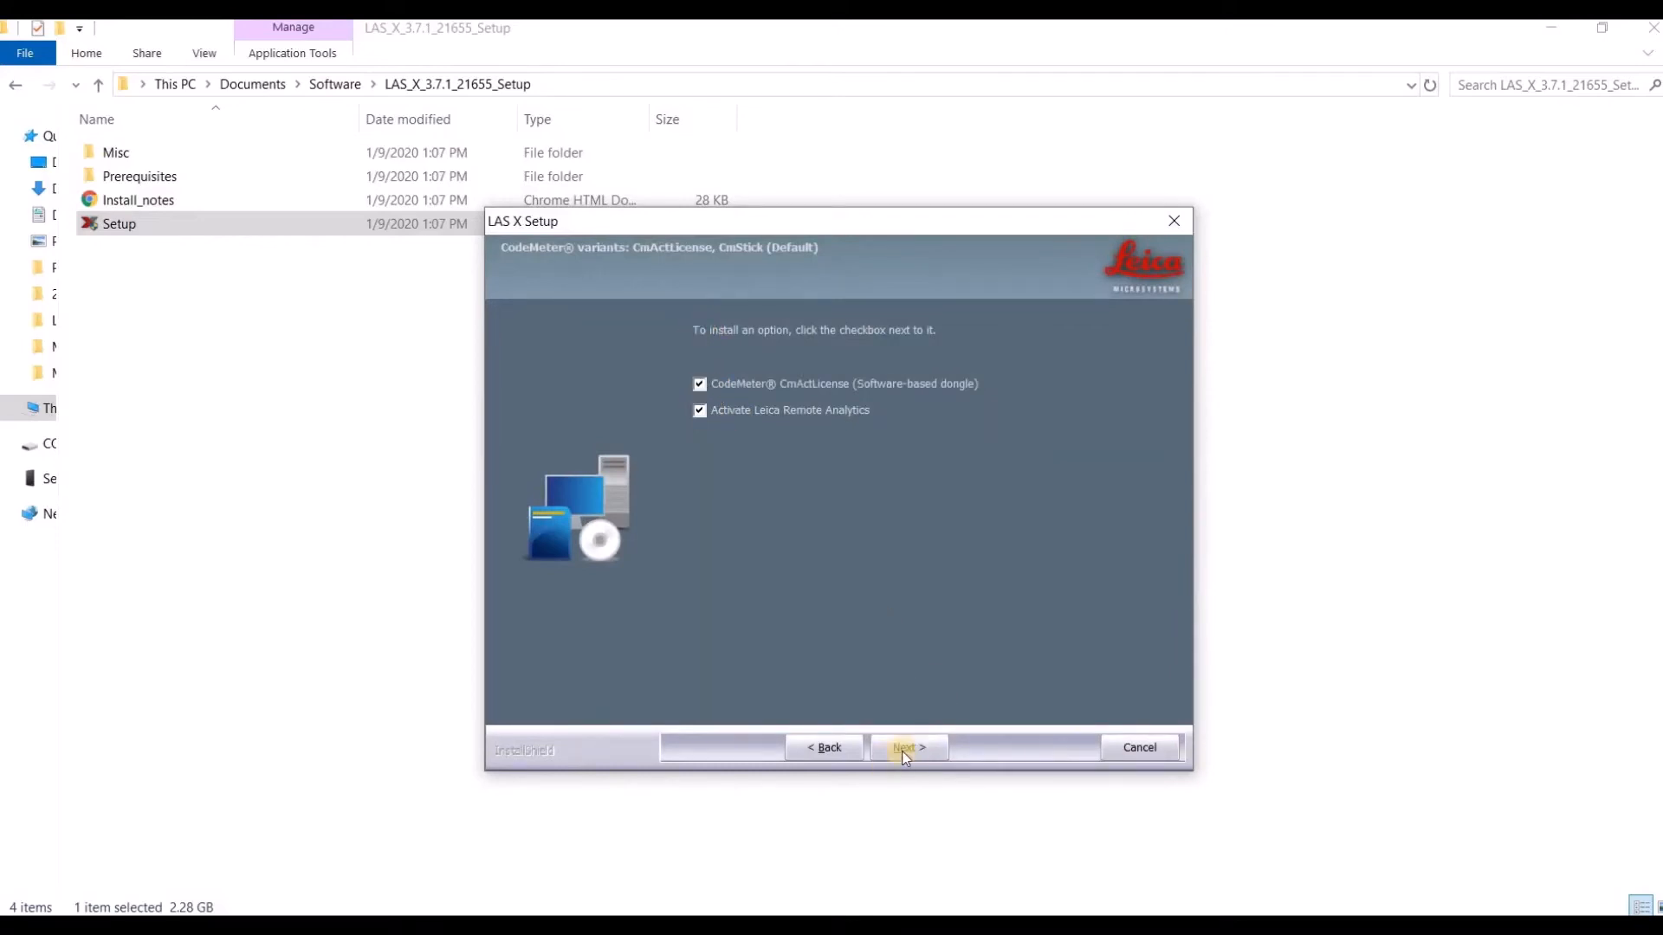
left_click(907, 747)
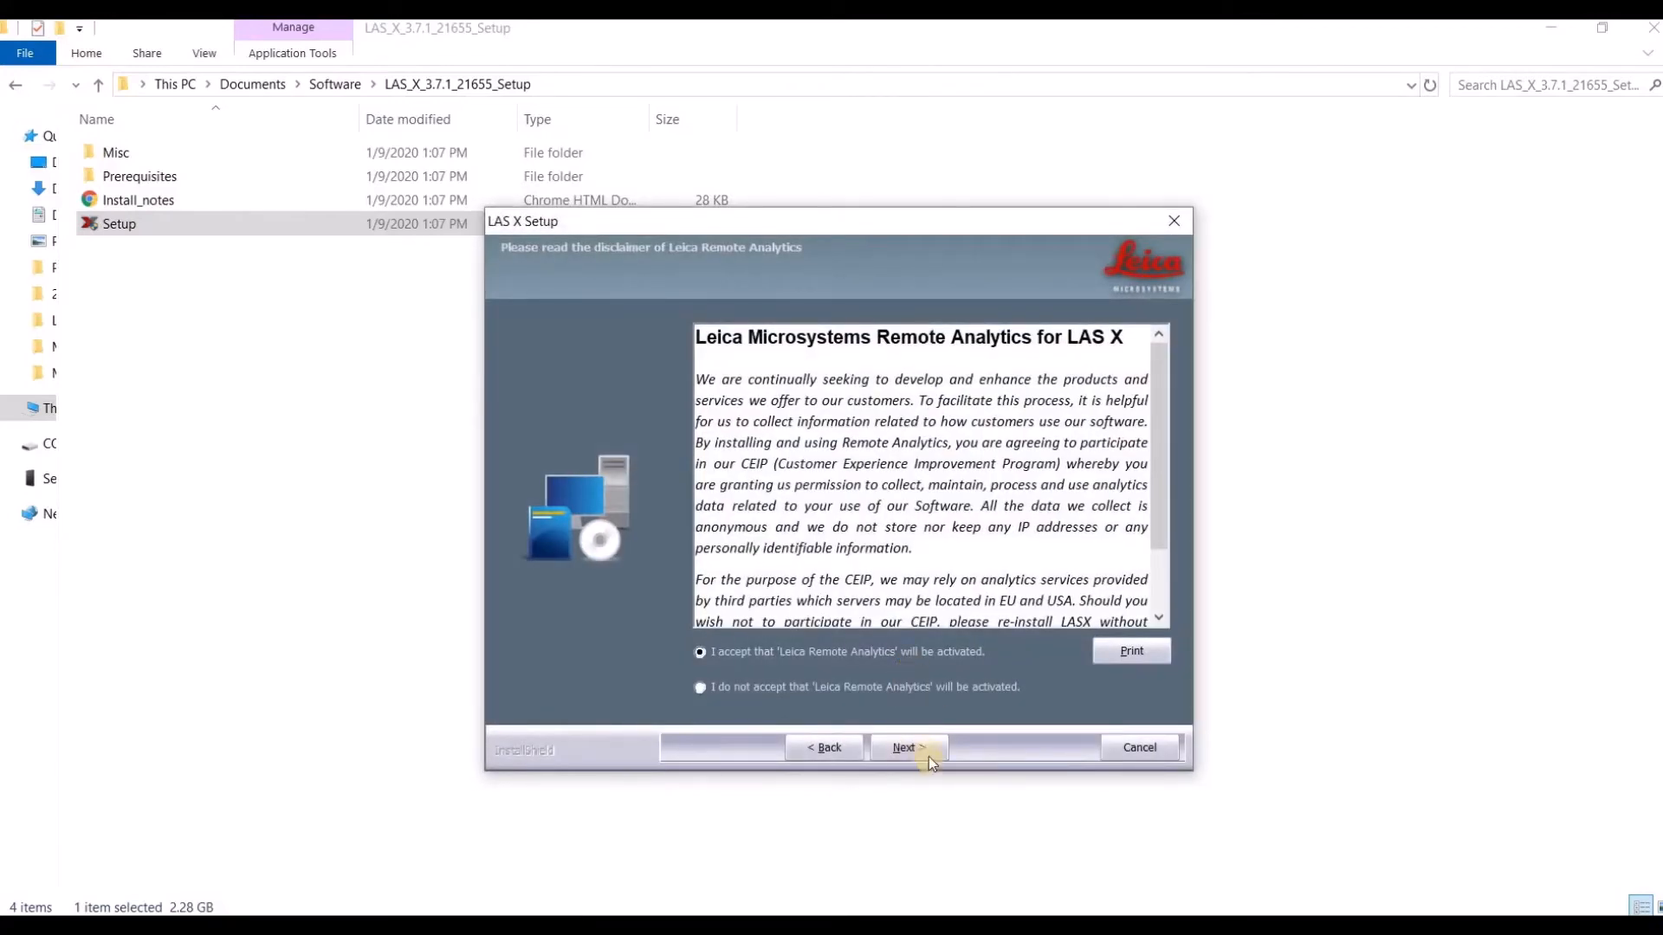
left_click(907, 748)
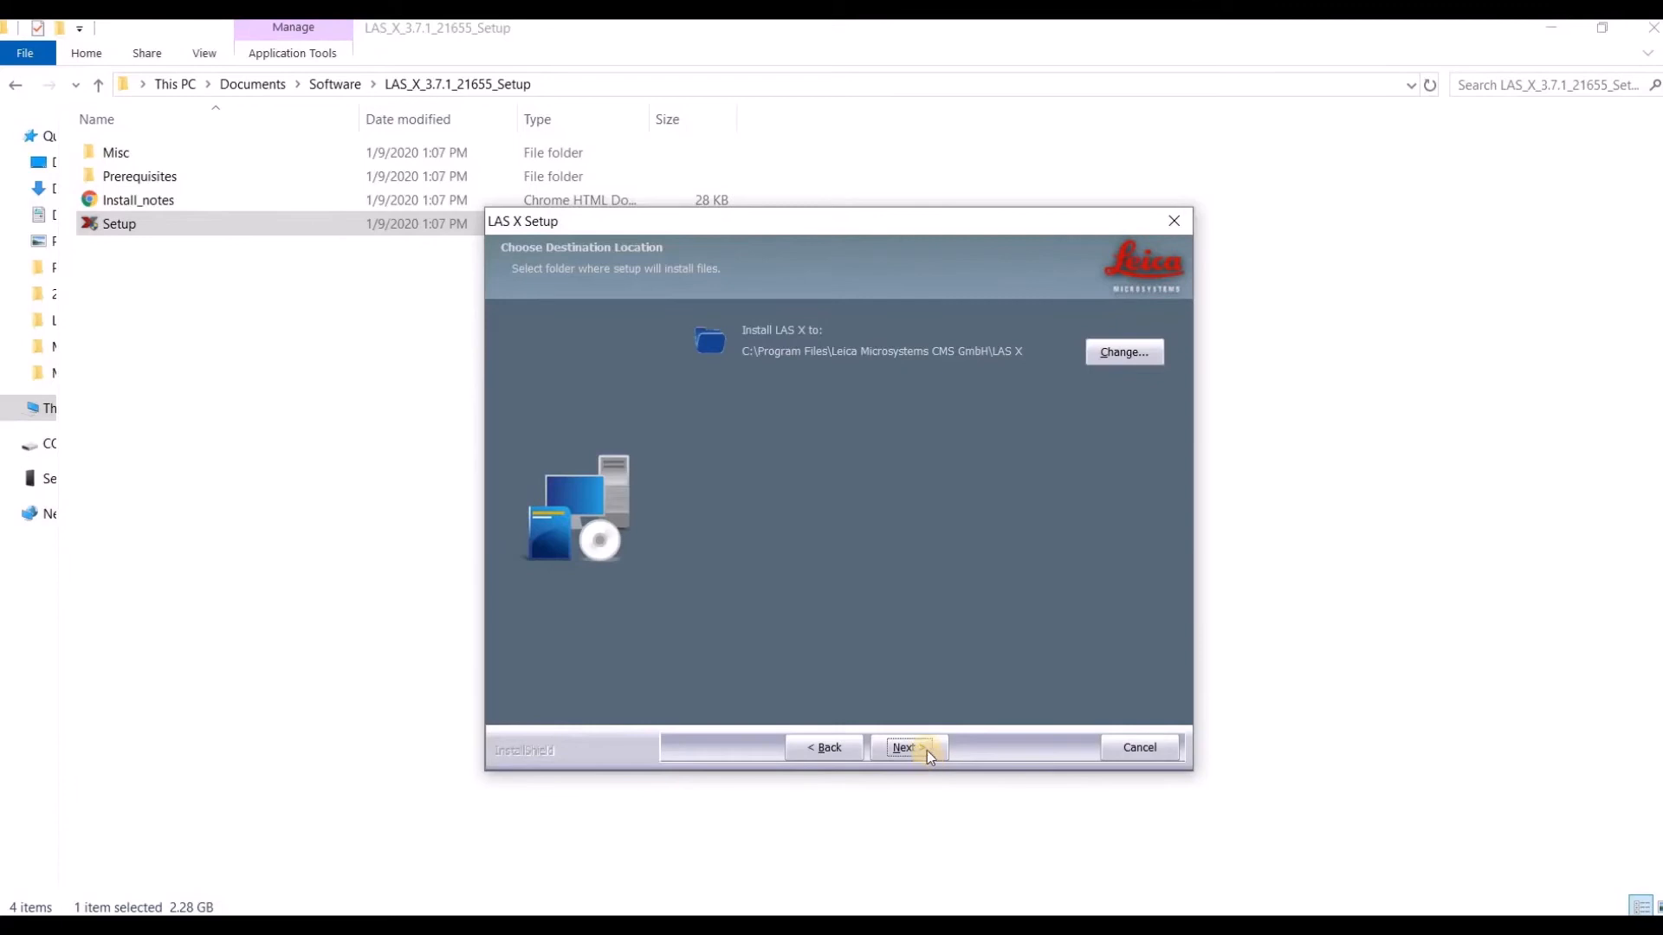
left_click(904, 747)
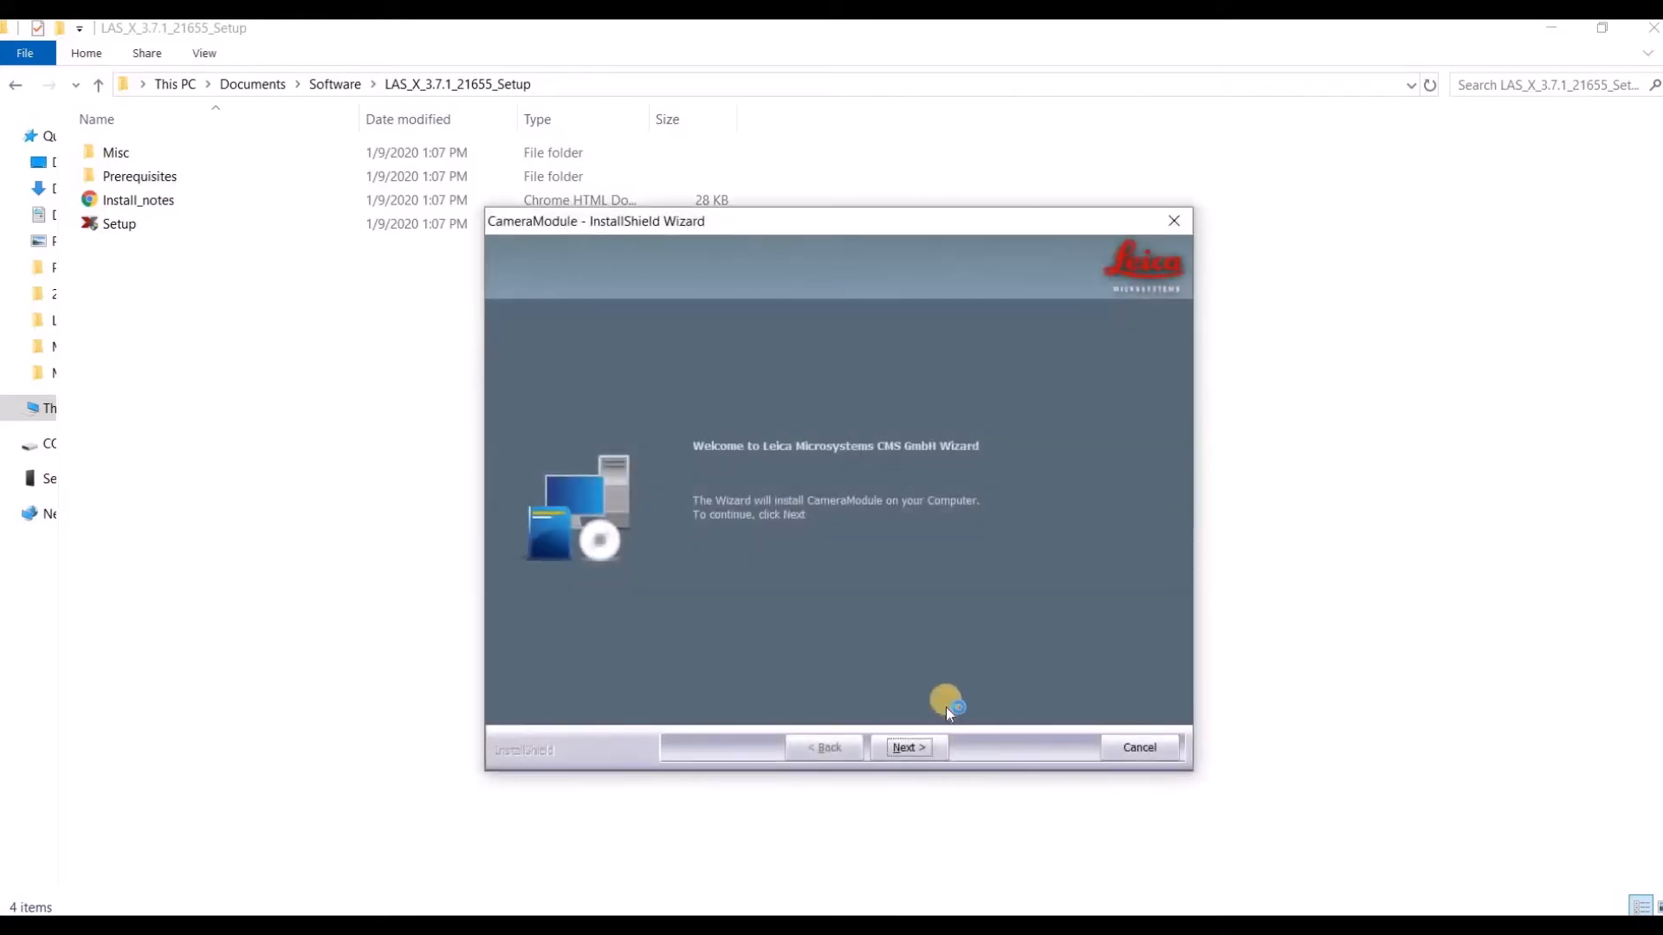
- Keep the default CameraModule folder and continue with TIRF / GSD system unchecked
left_click(906, 746)
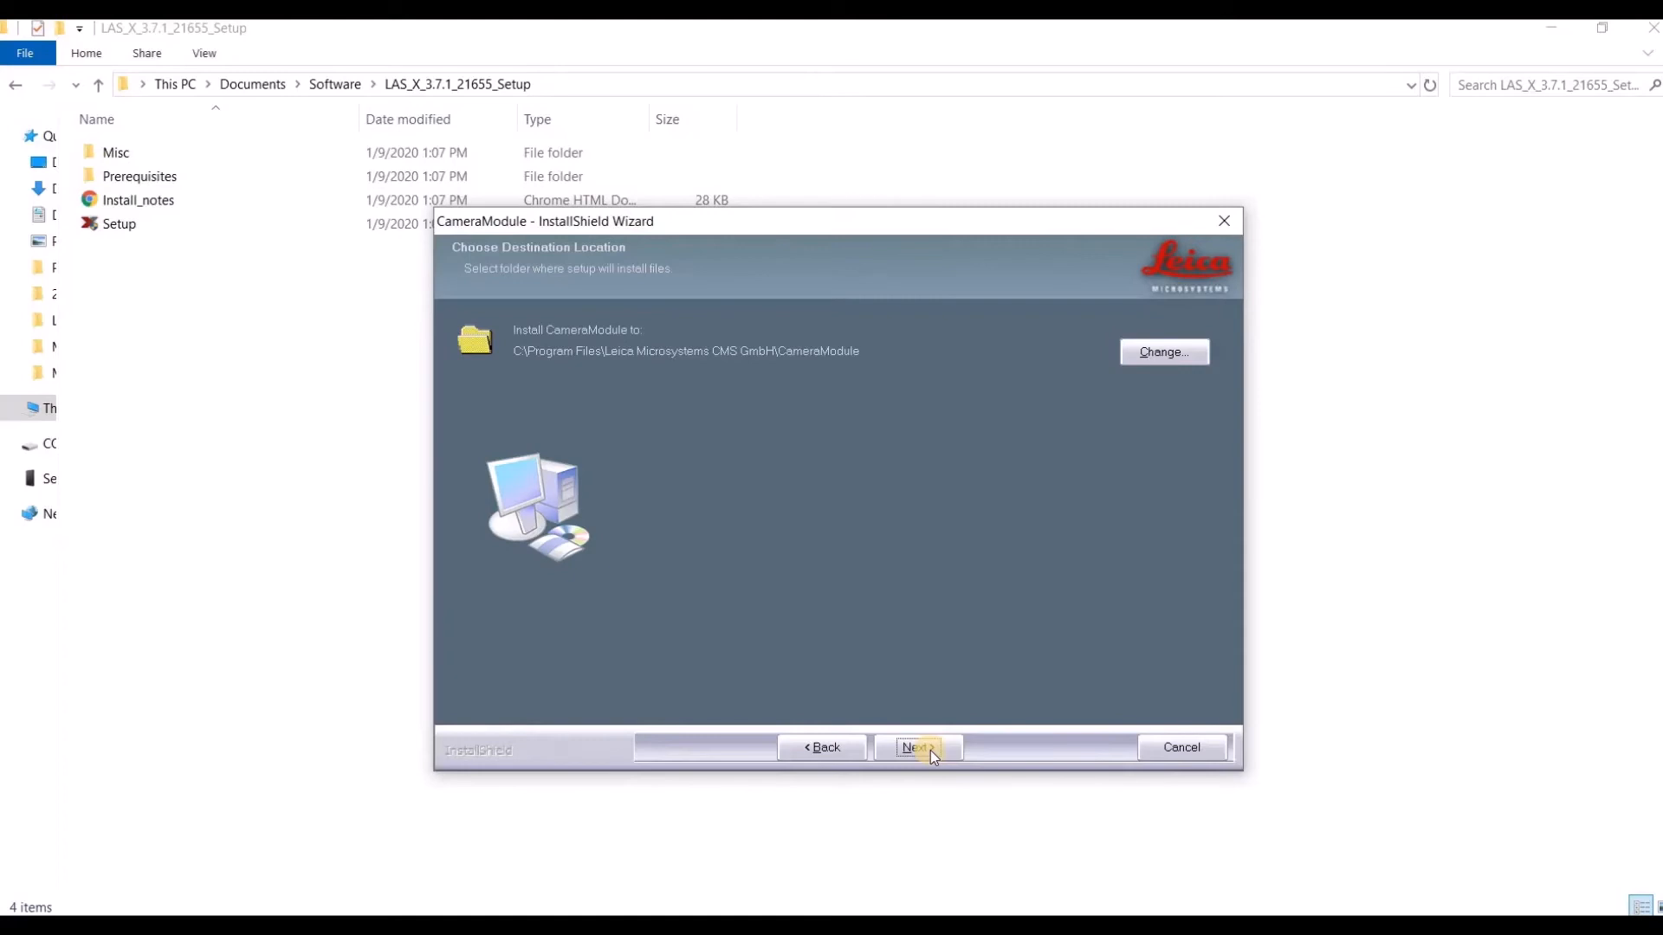
left_click(915, 748)
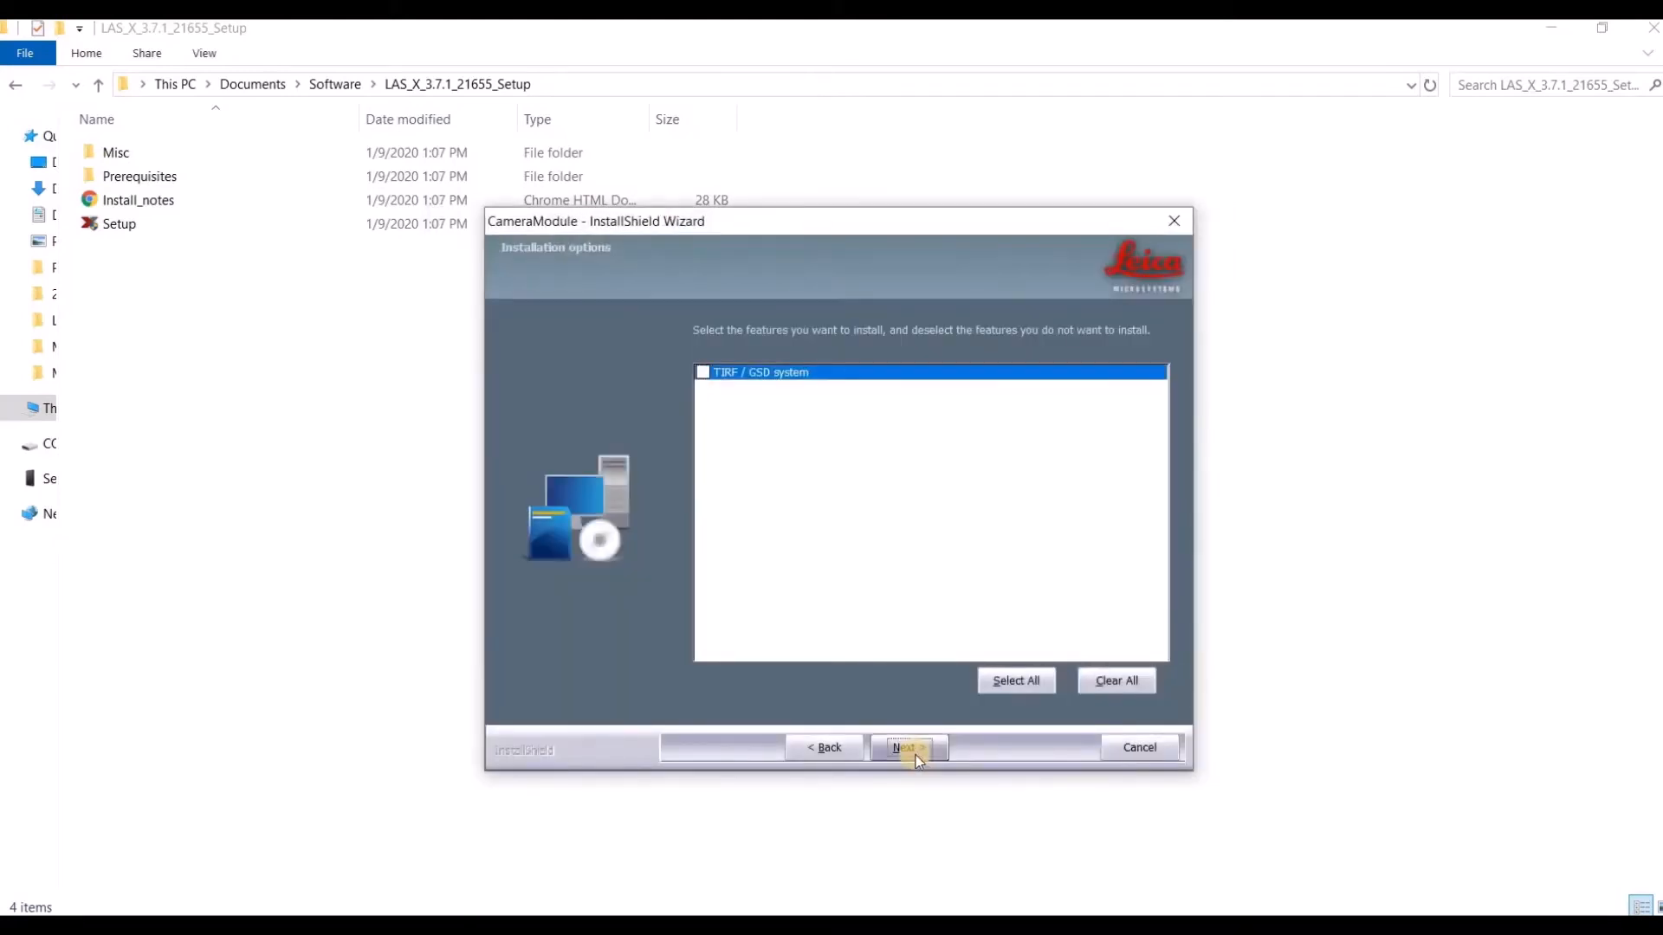
left_click(907, 748)
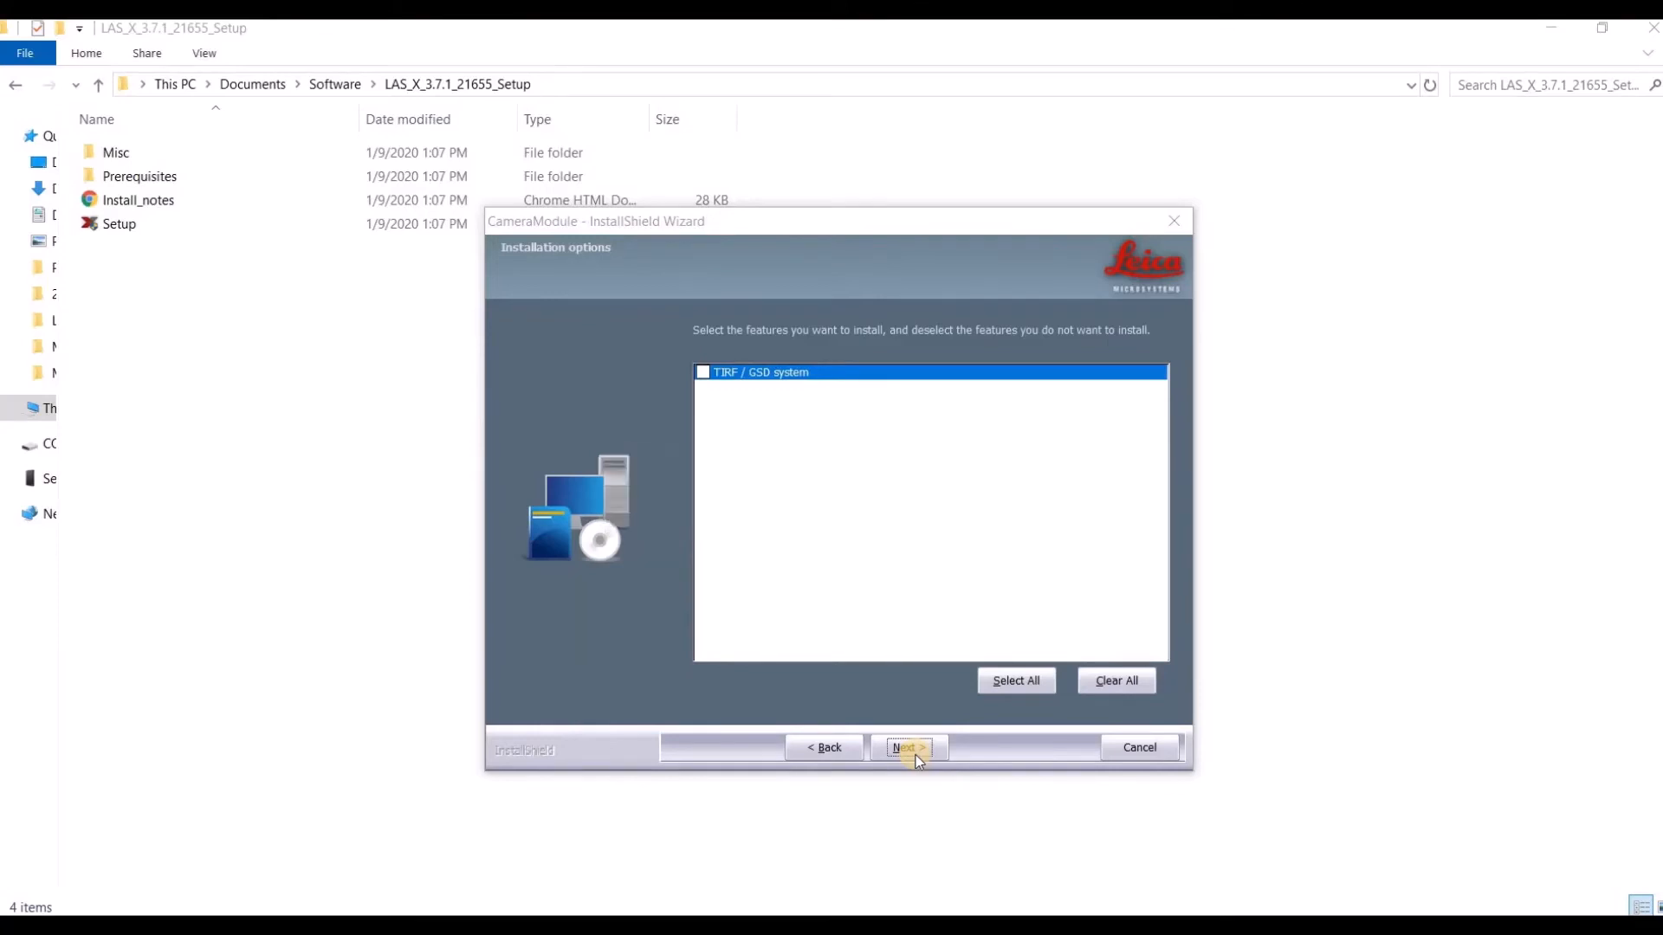
left_click(907, 747)
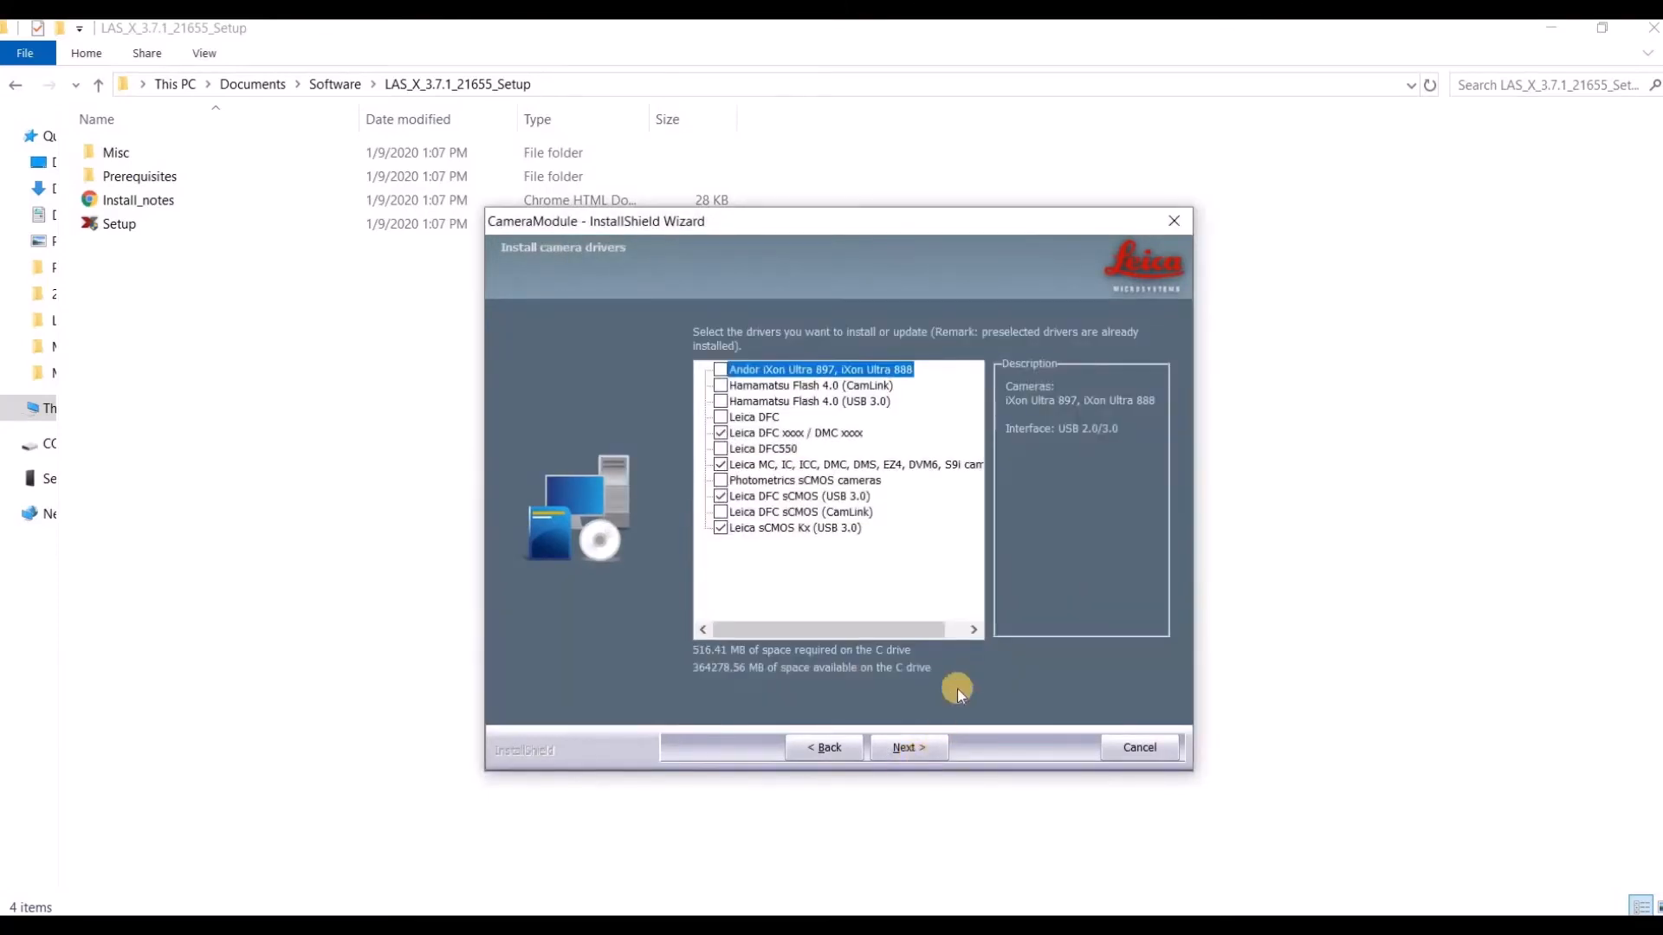
- Review the camera drivers, check the Leica DFC xxxx / DMC xxxx description, and proceed
left_click(720, 464)
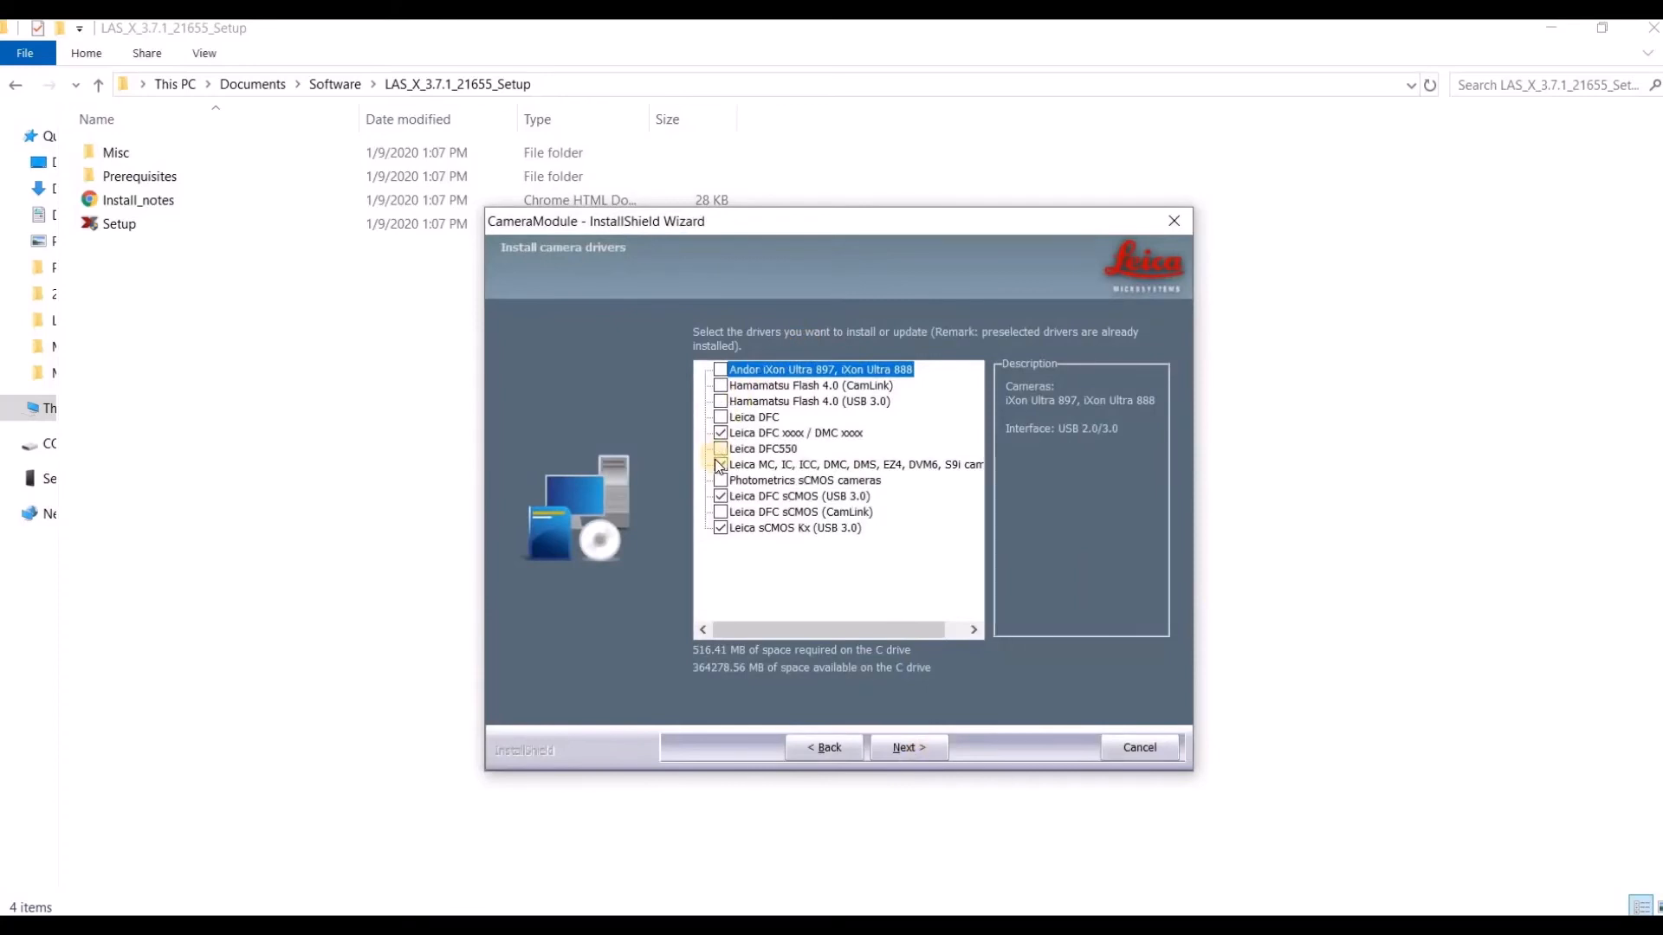
left_click(720, 465)
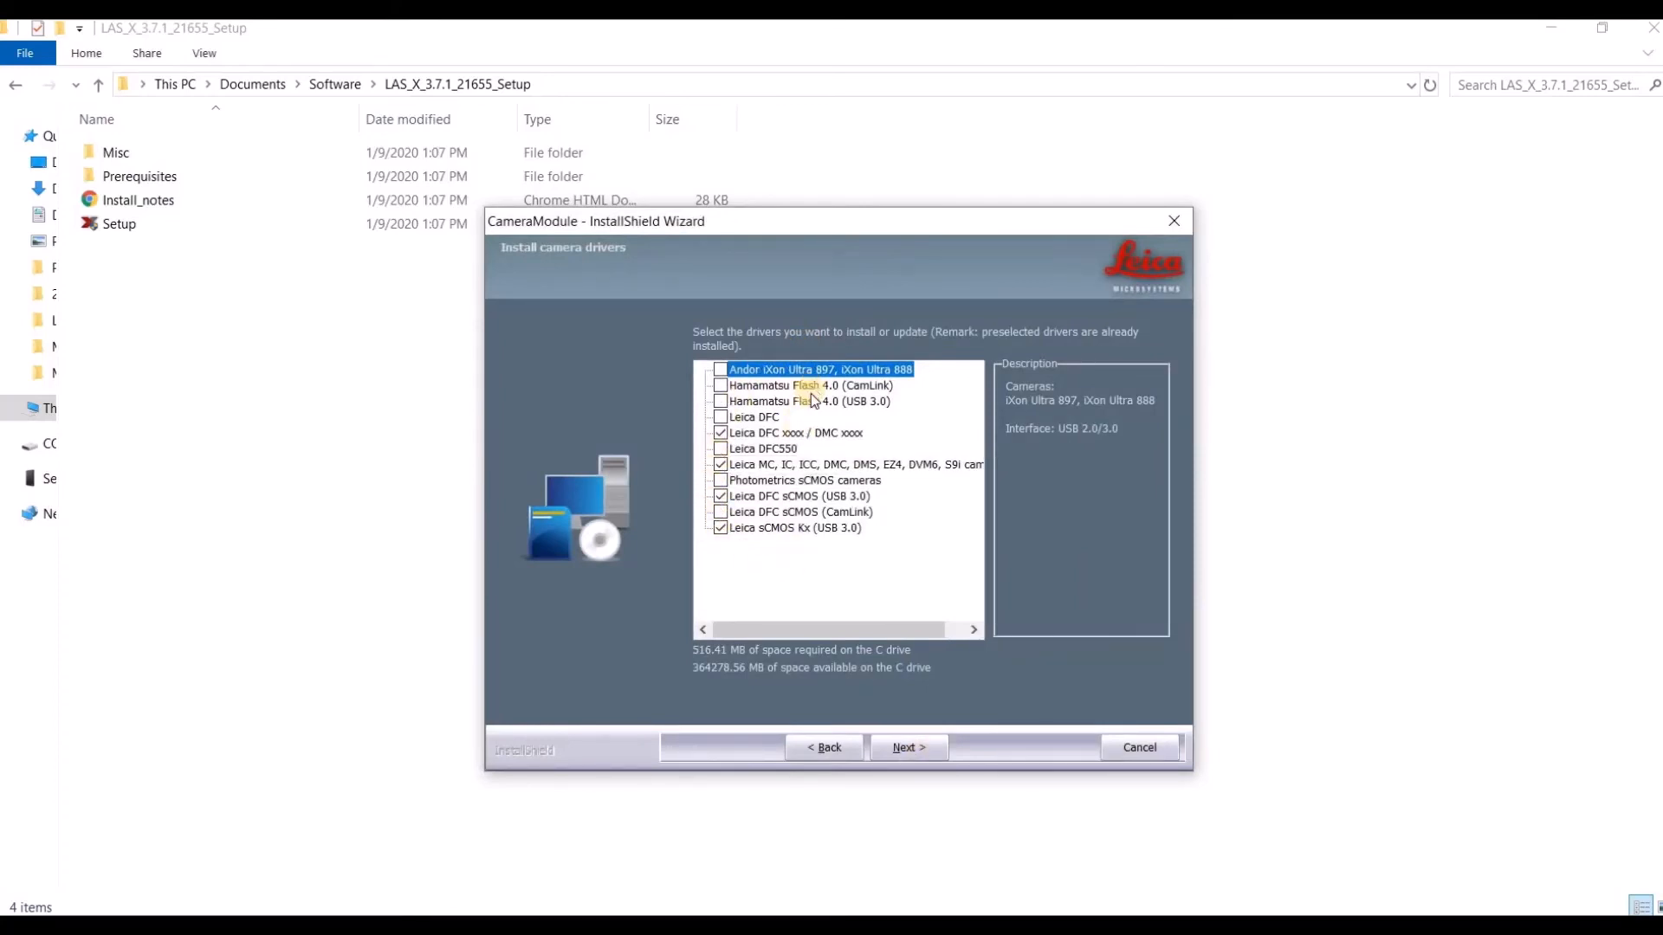
left_click(794, 433)
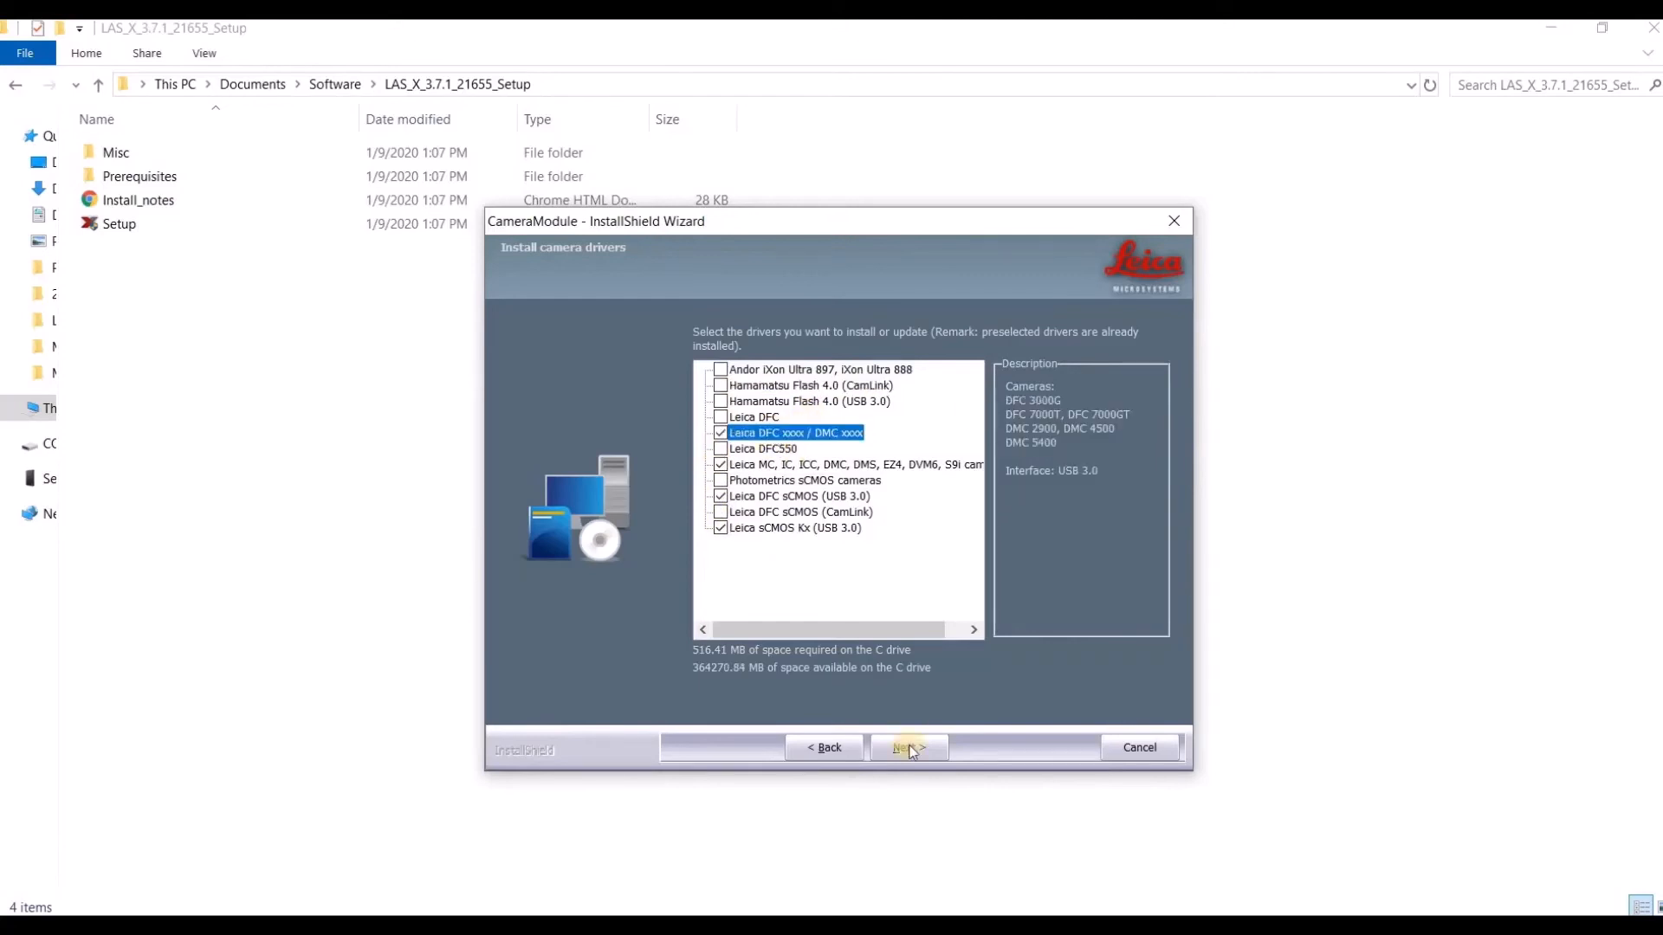
left_click(908, 747)
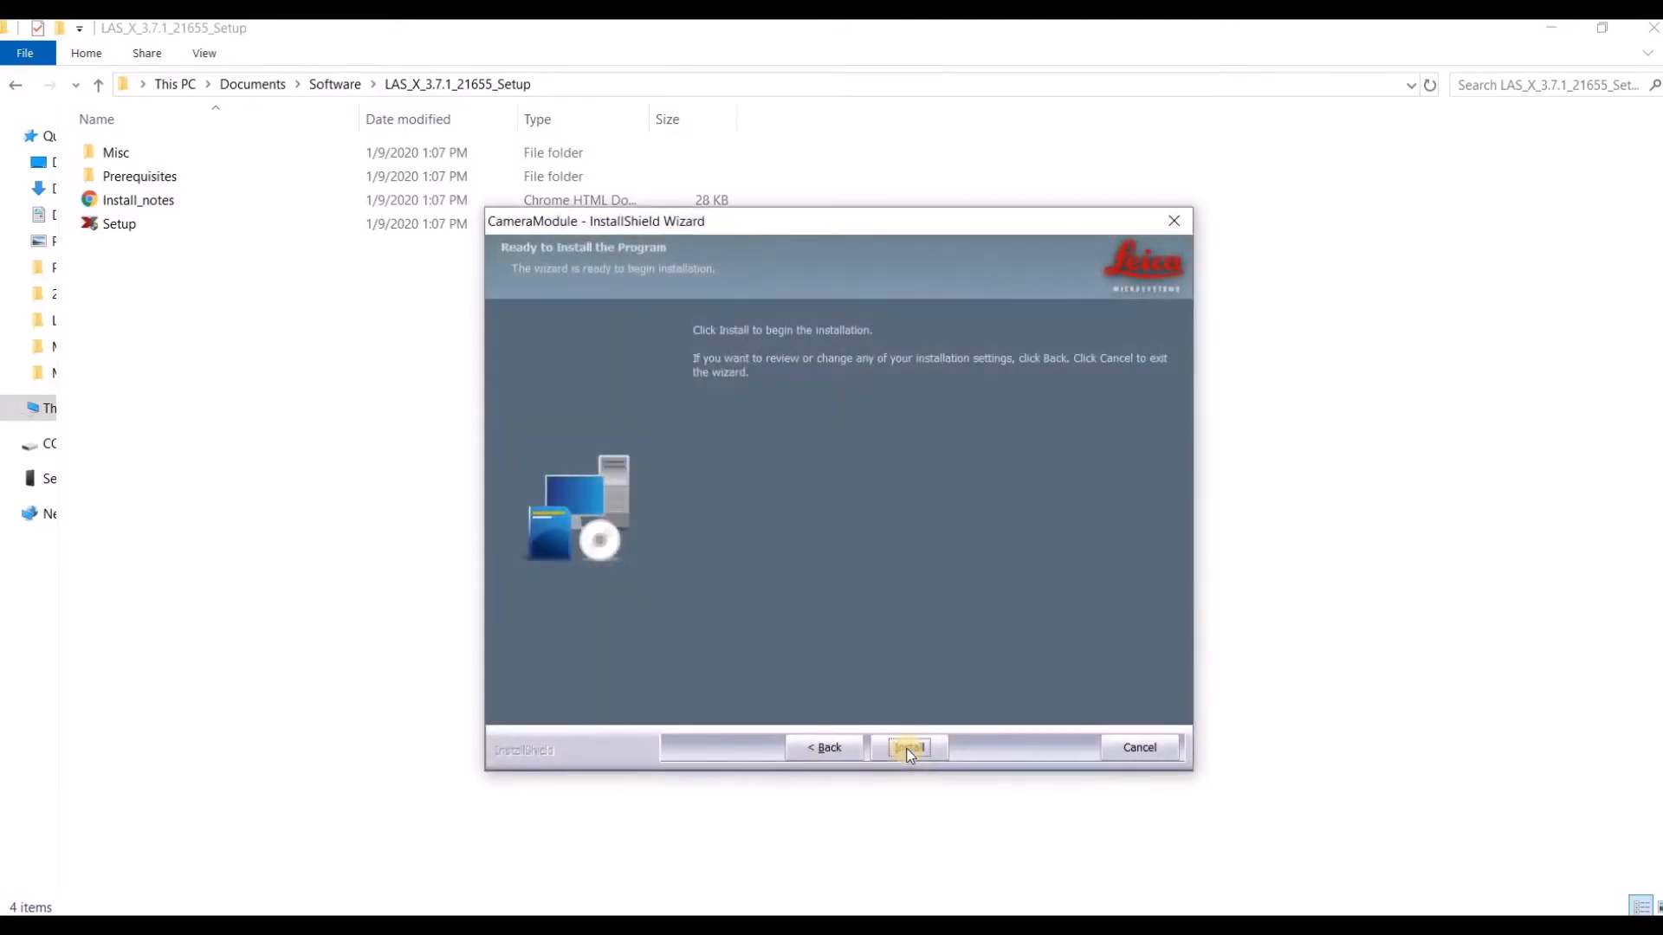
- Install CameraModule and close its wizard with Finish once it completes
left_click(907, 748)
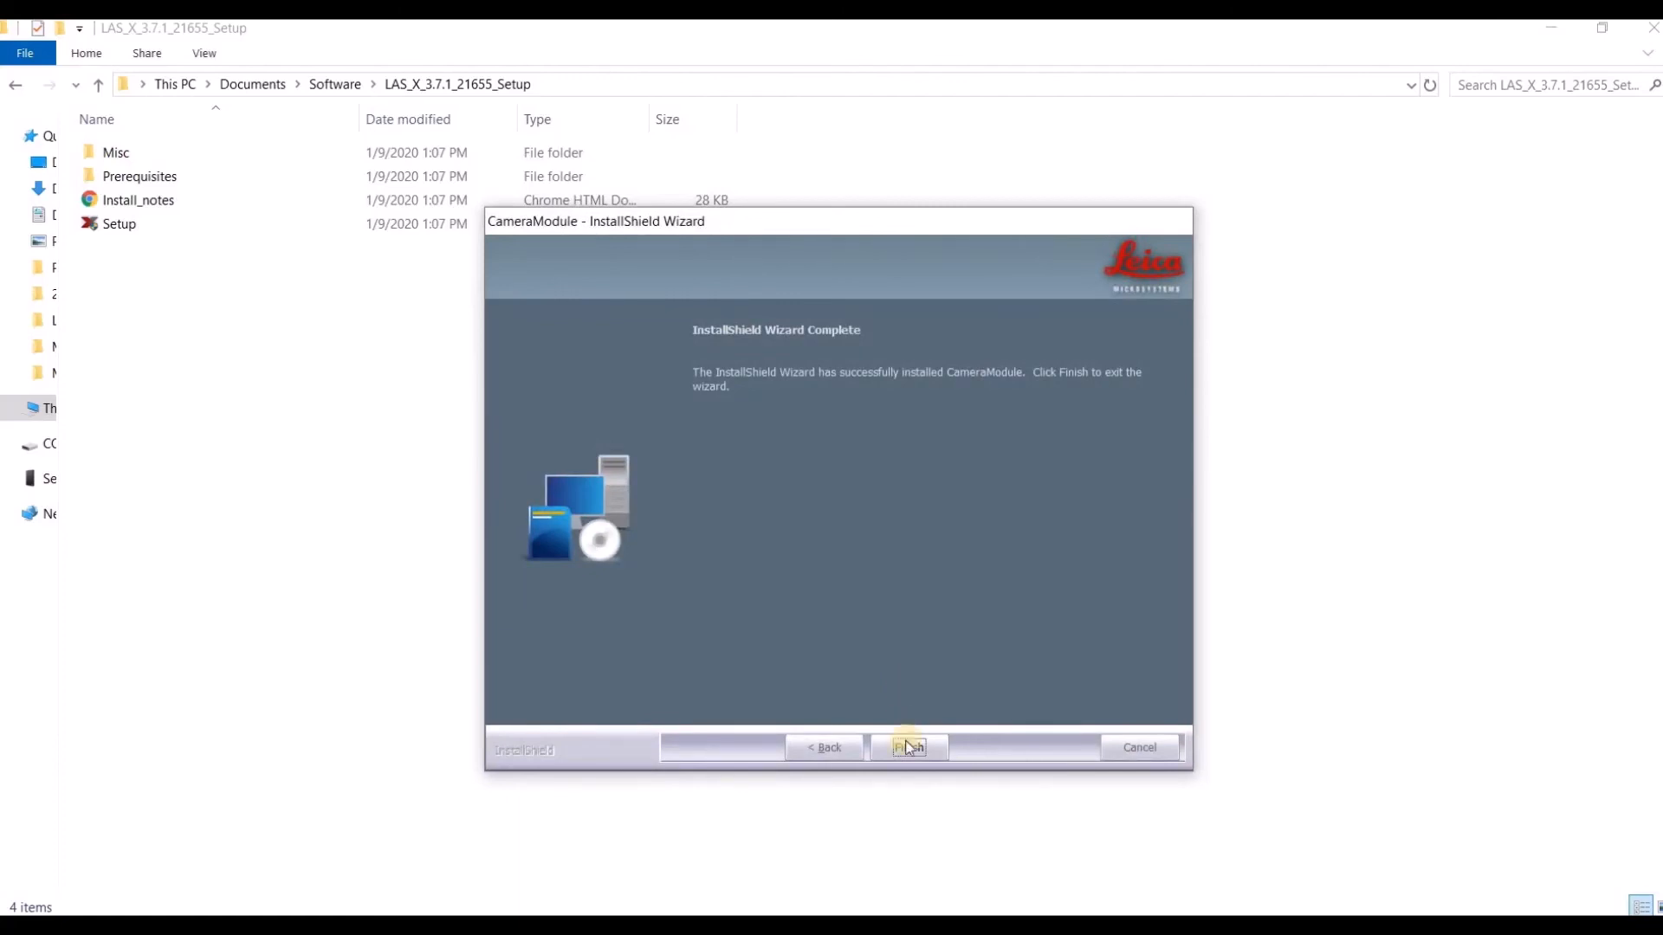
left_click(907, 747)
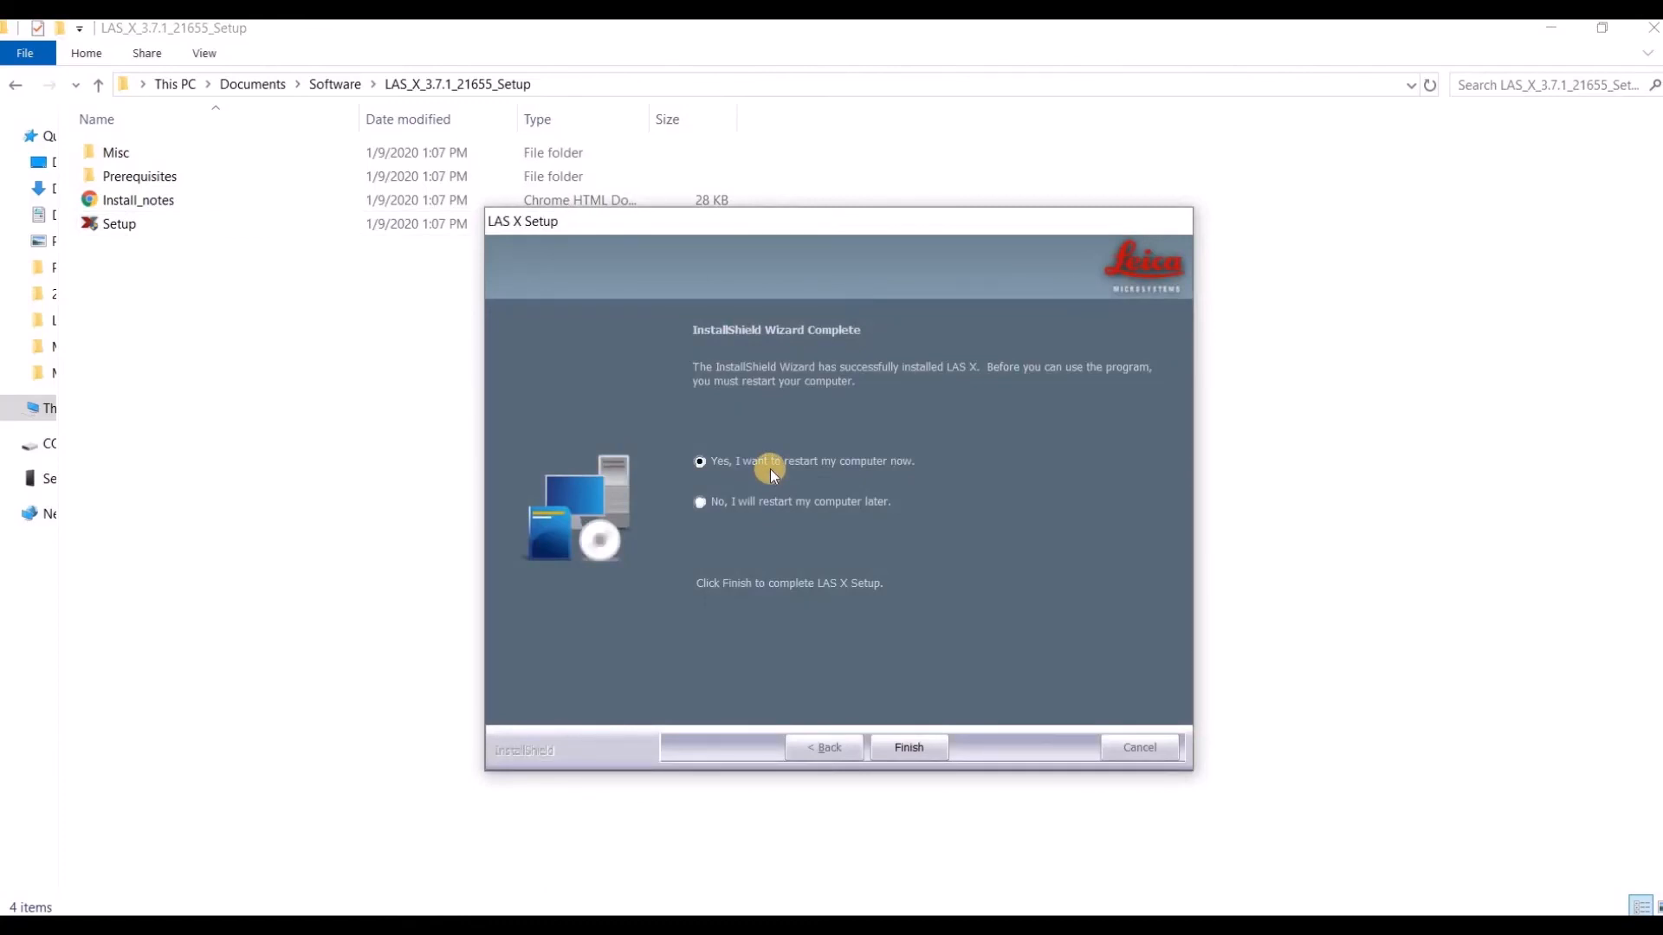
mouse_move(793, 590)
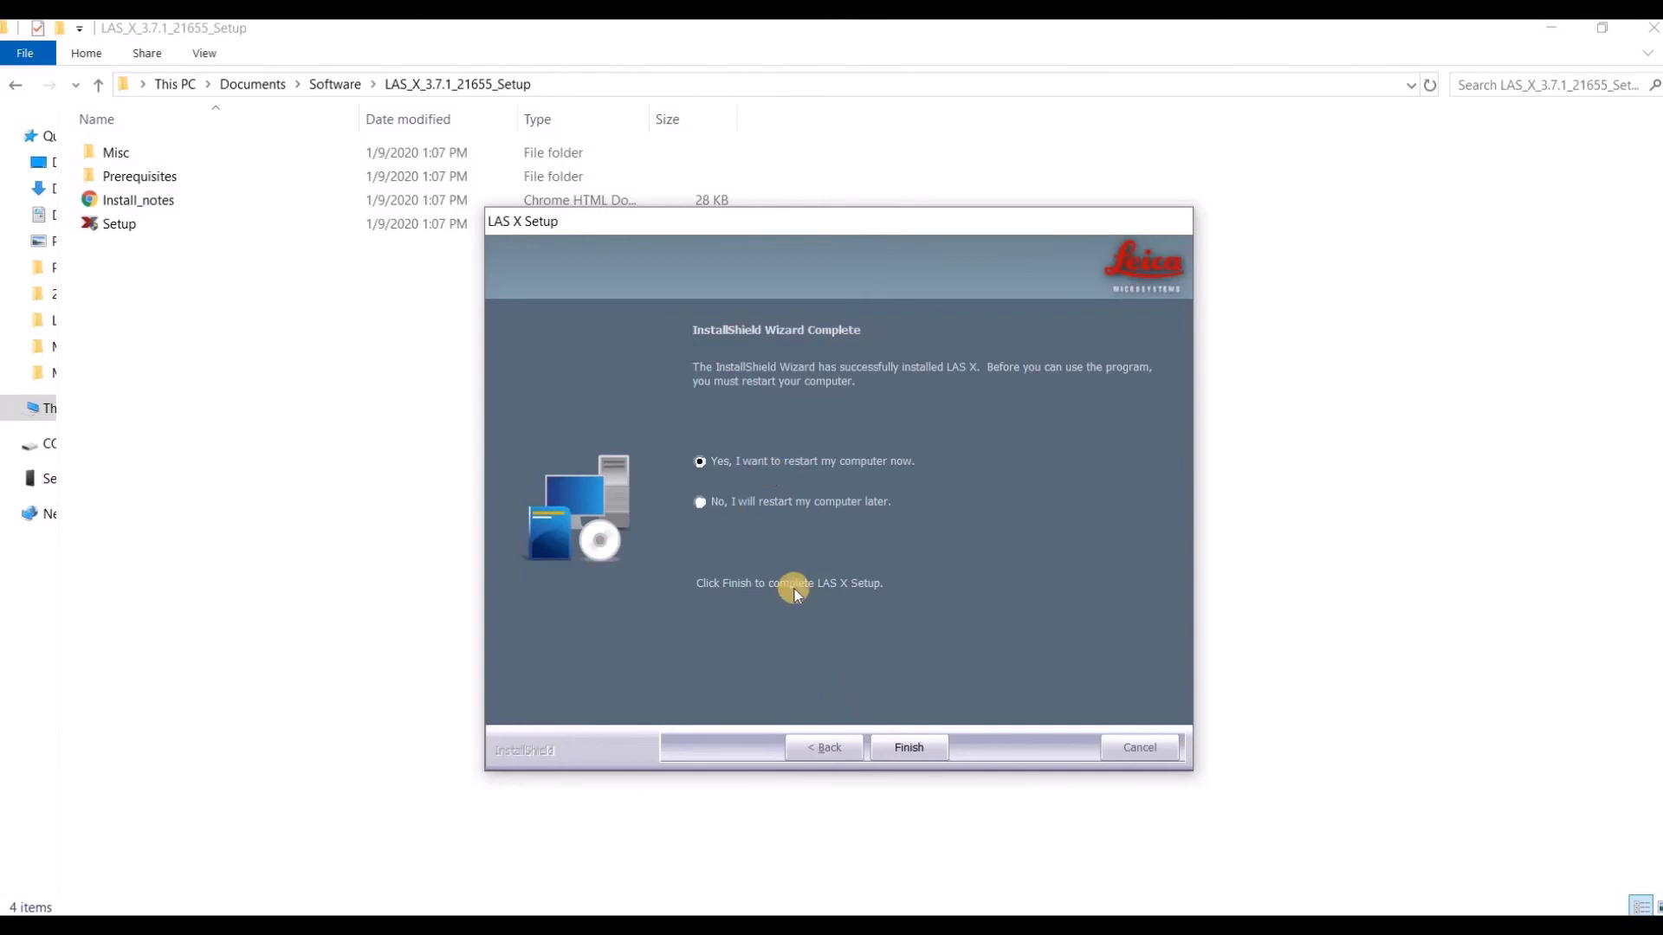